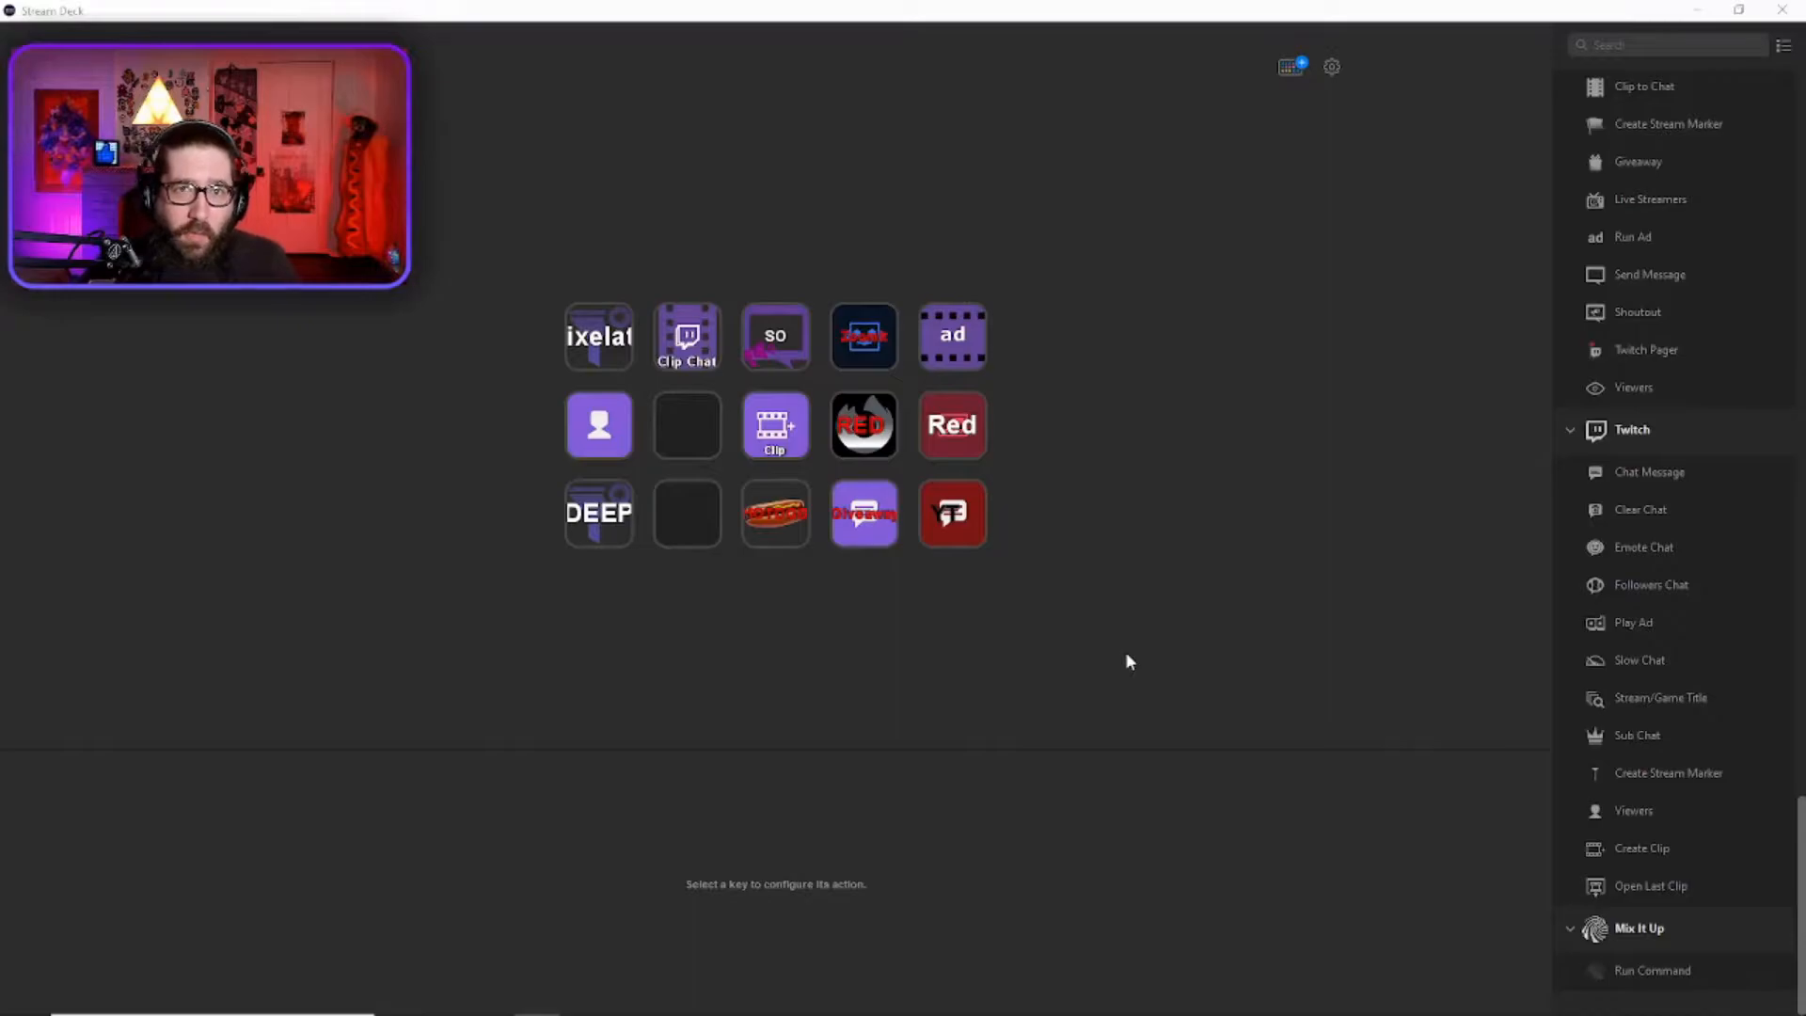
mouse_move(1340, 664)
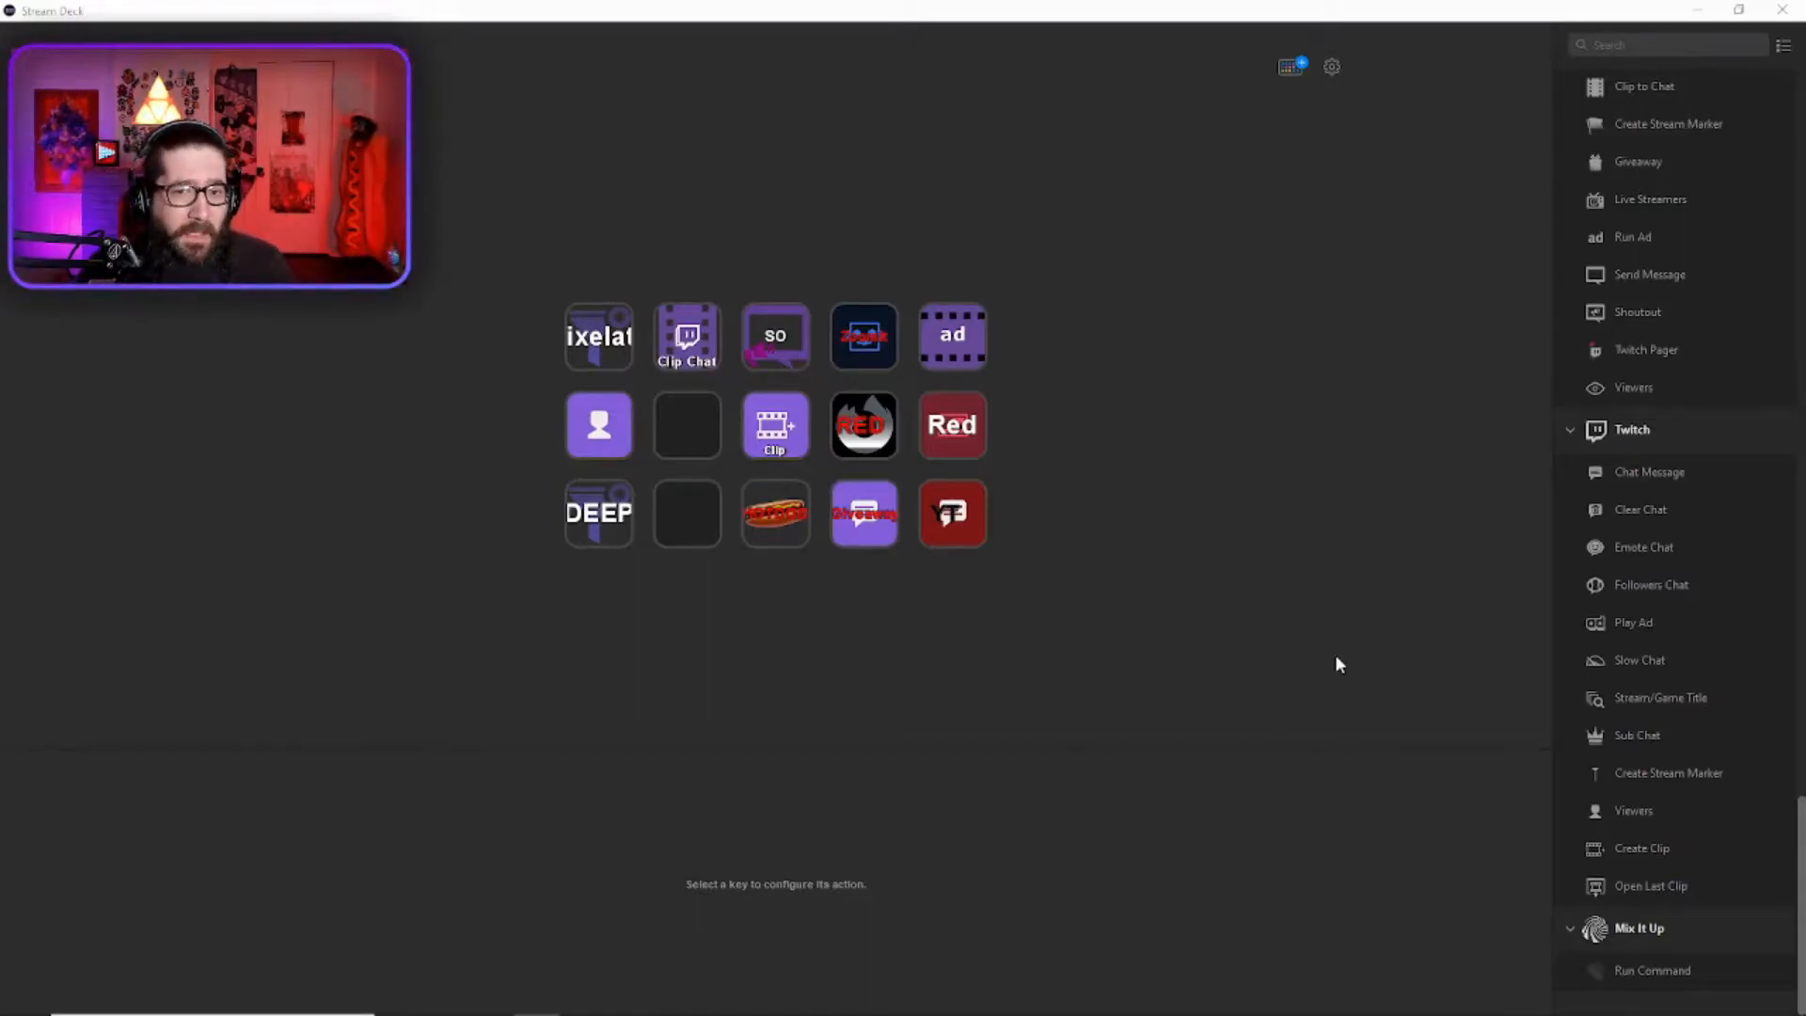
mouse_move(1541, 721)
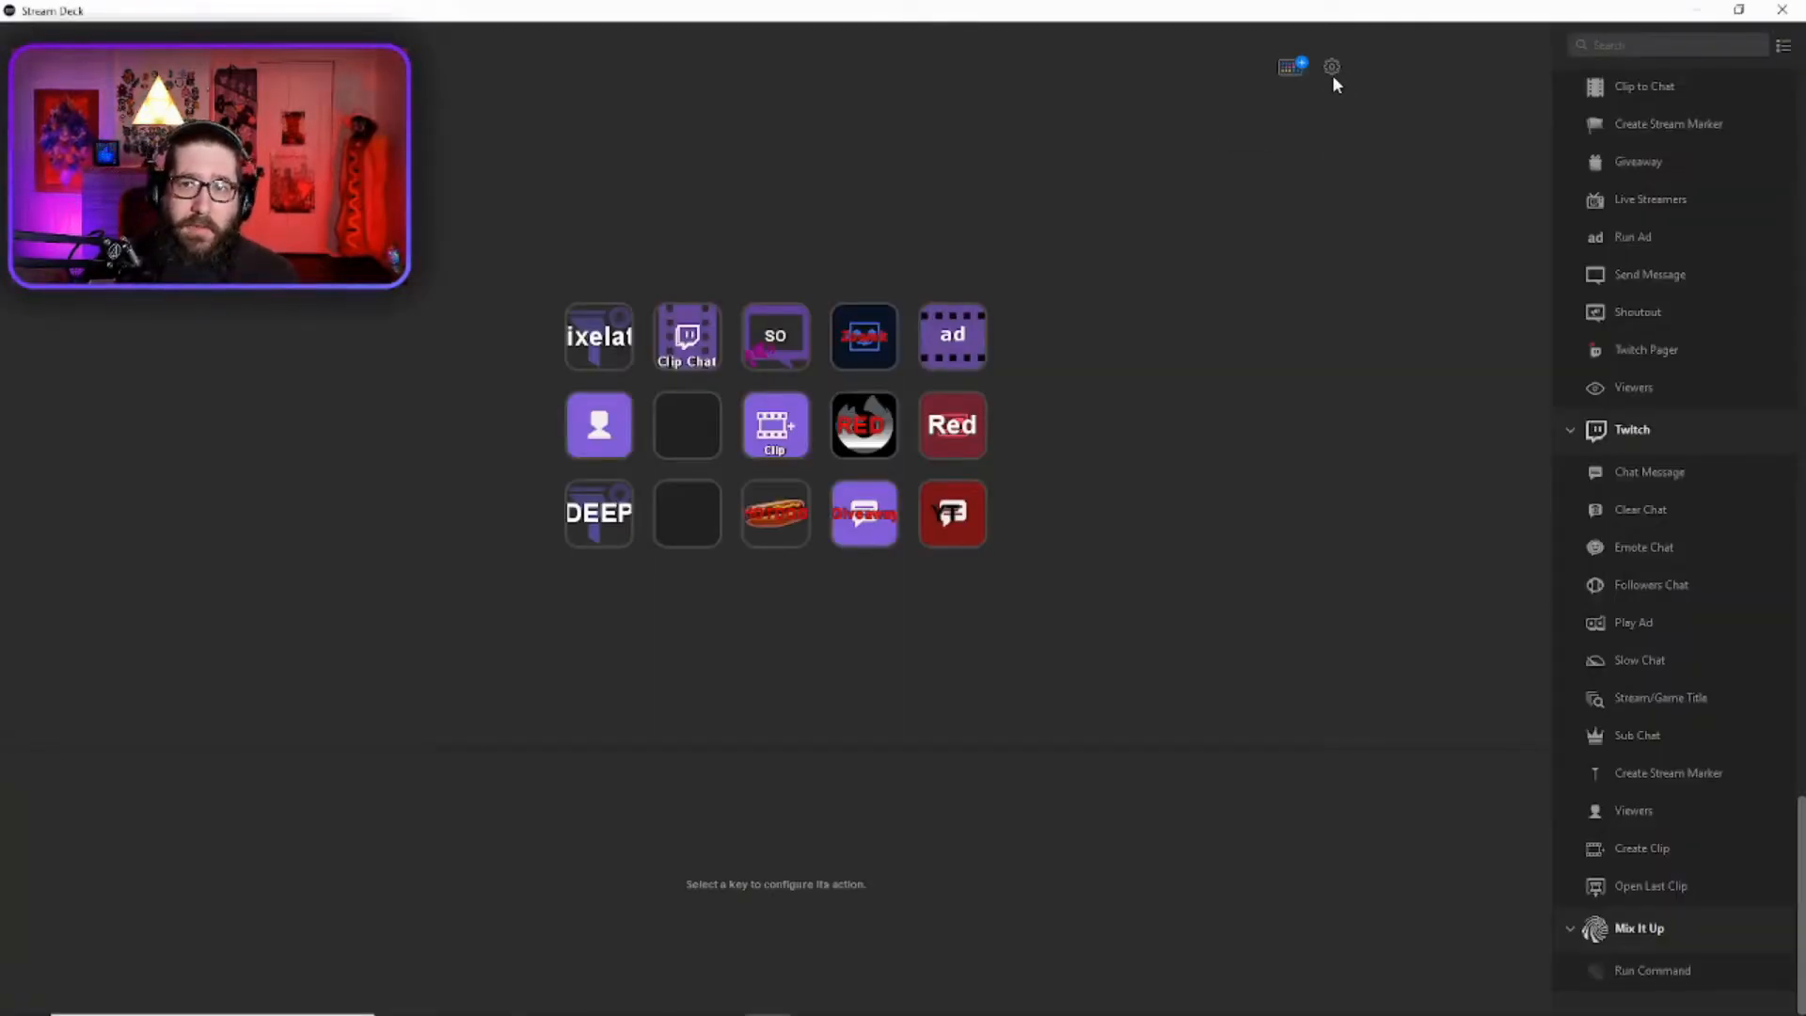
- Confirm in Preferences that the Twitch account is linked
click(1332, 67)
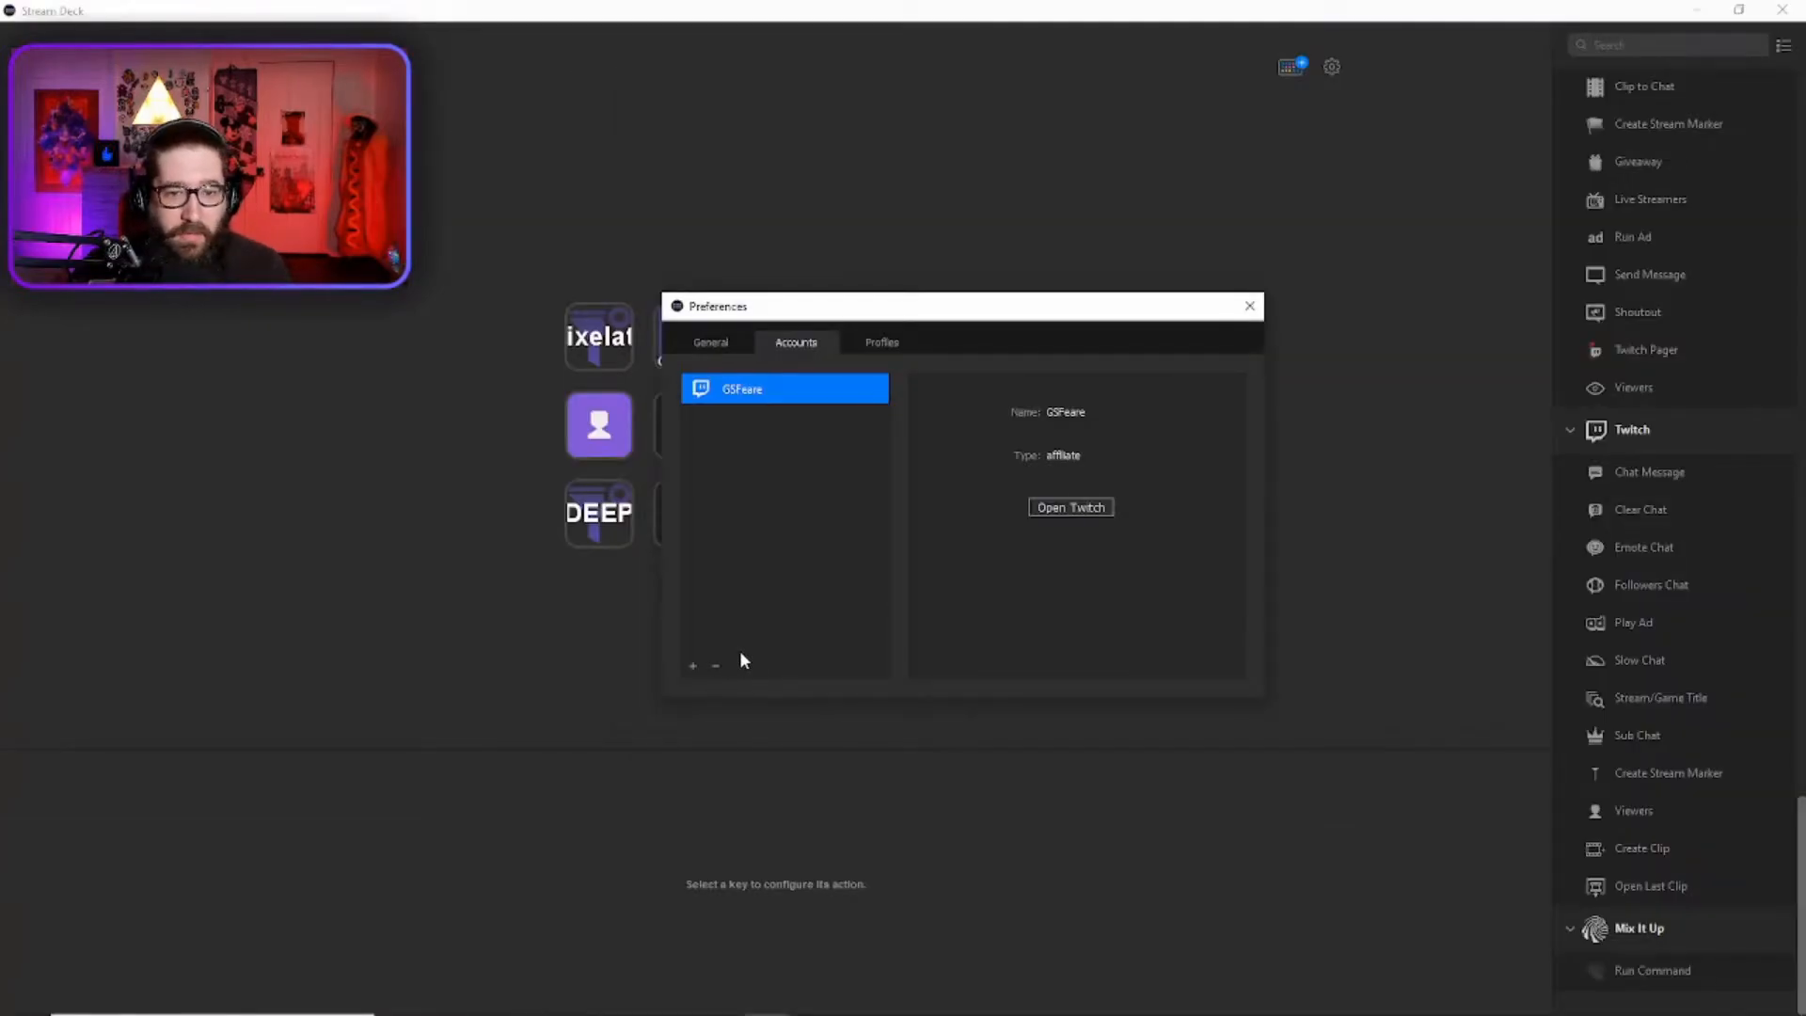
click(693, 666)
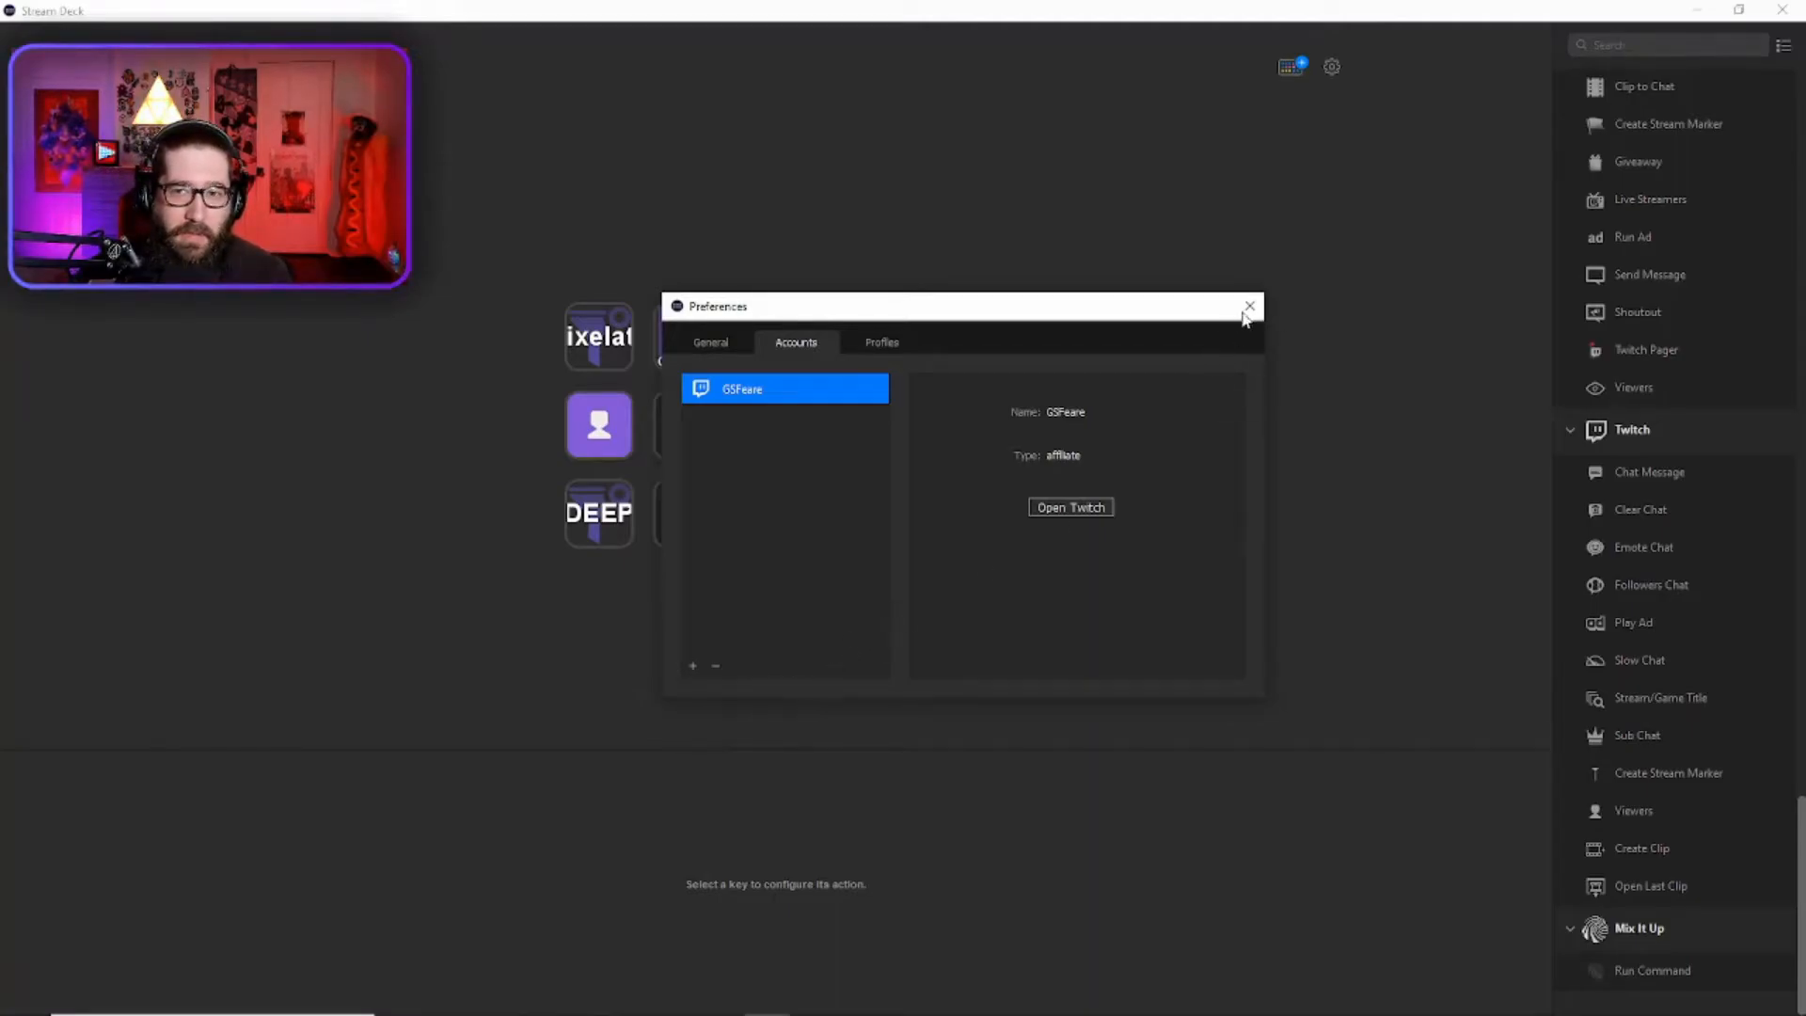
mouse_move(1249, 306)
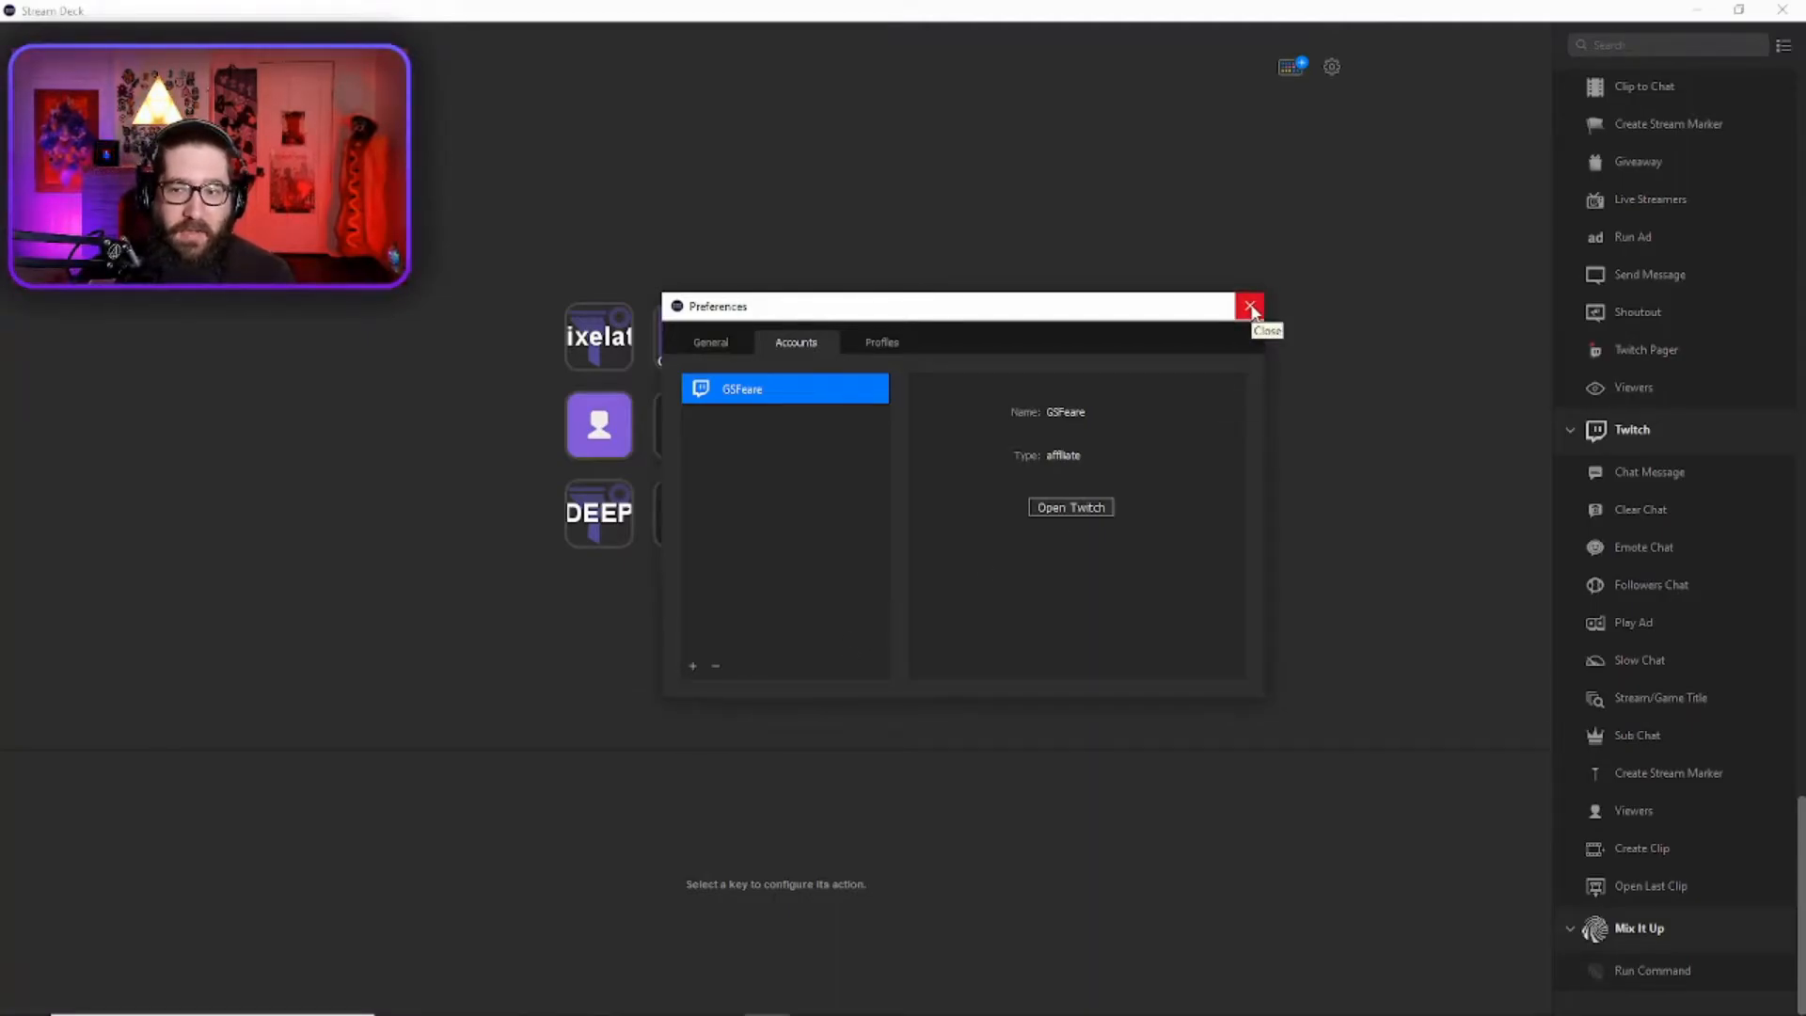
click(1250, 305)
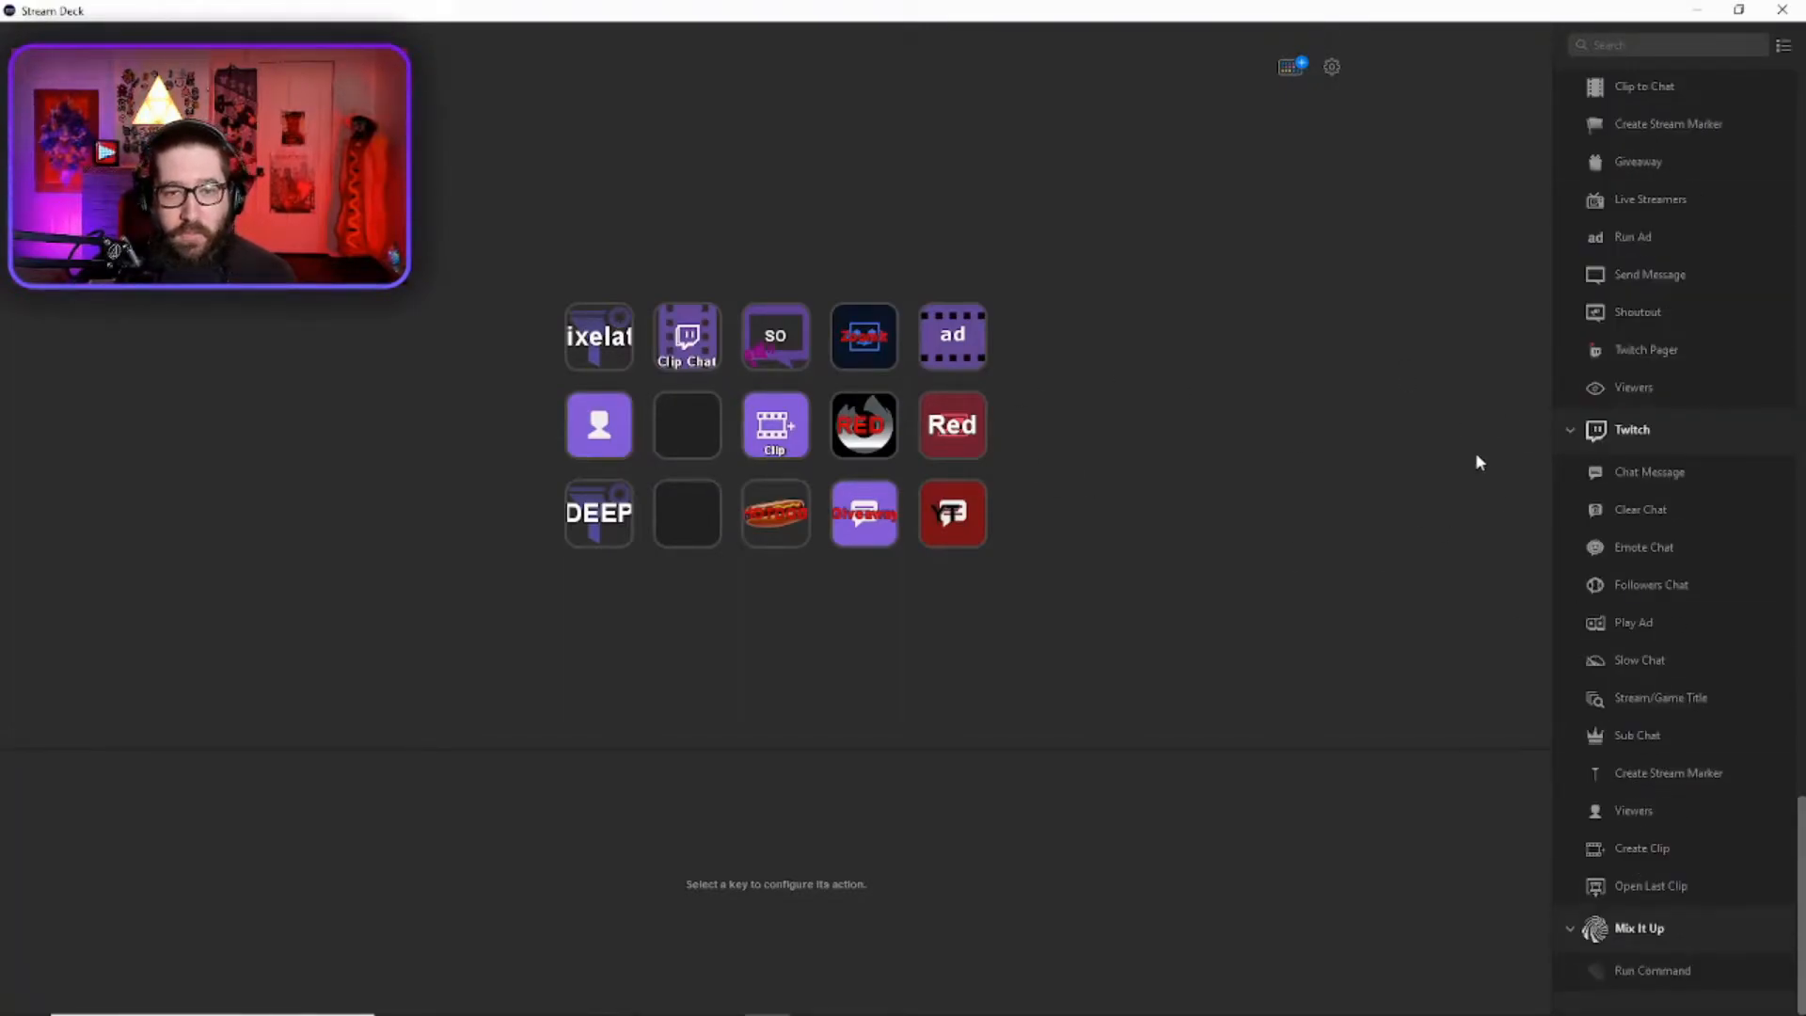
mouse_move(1674, 501)
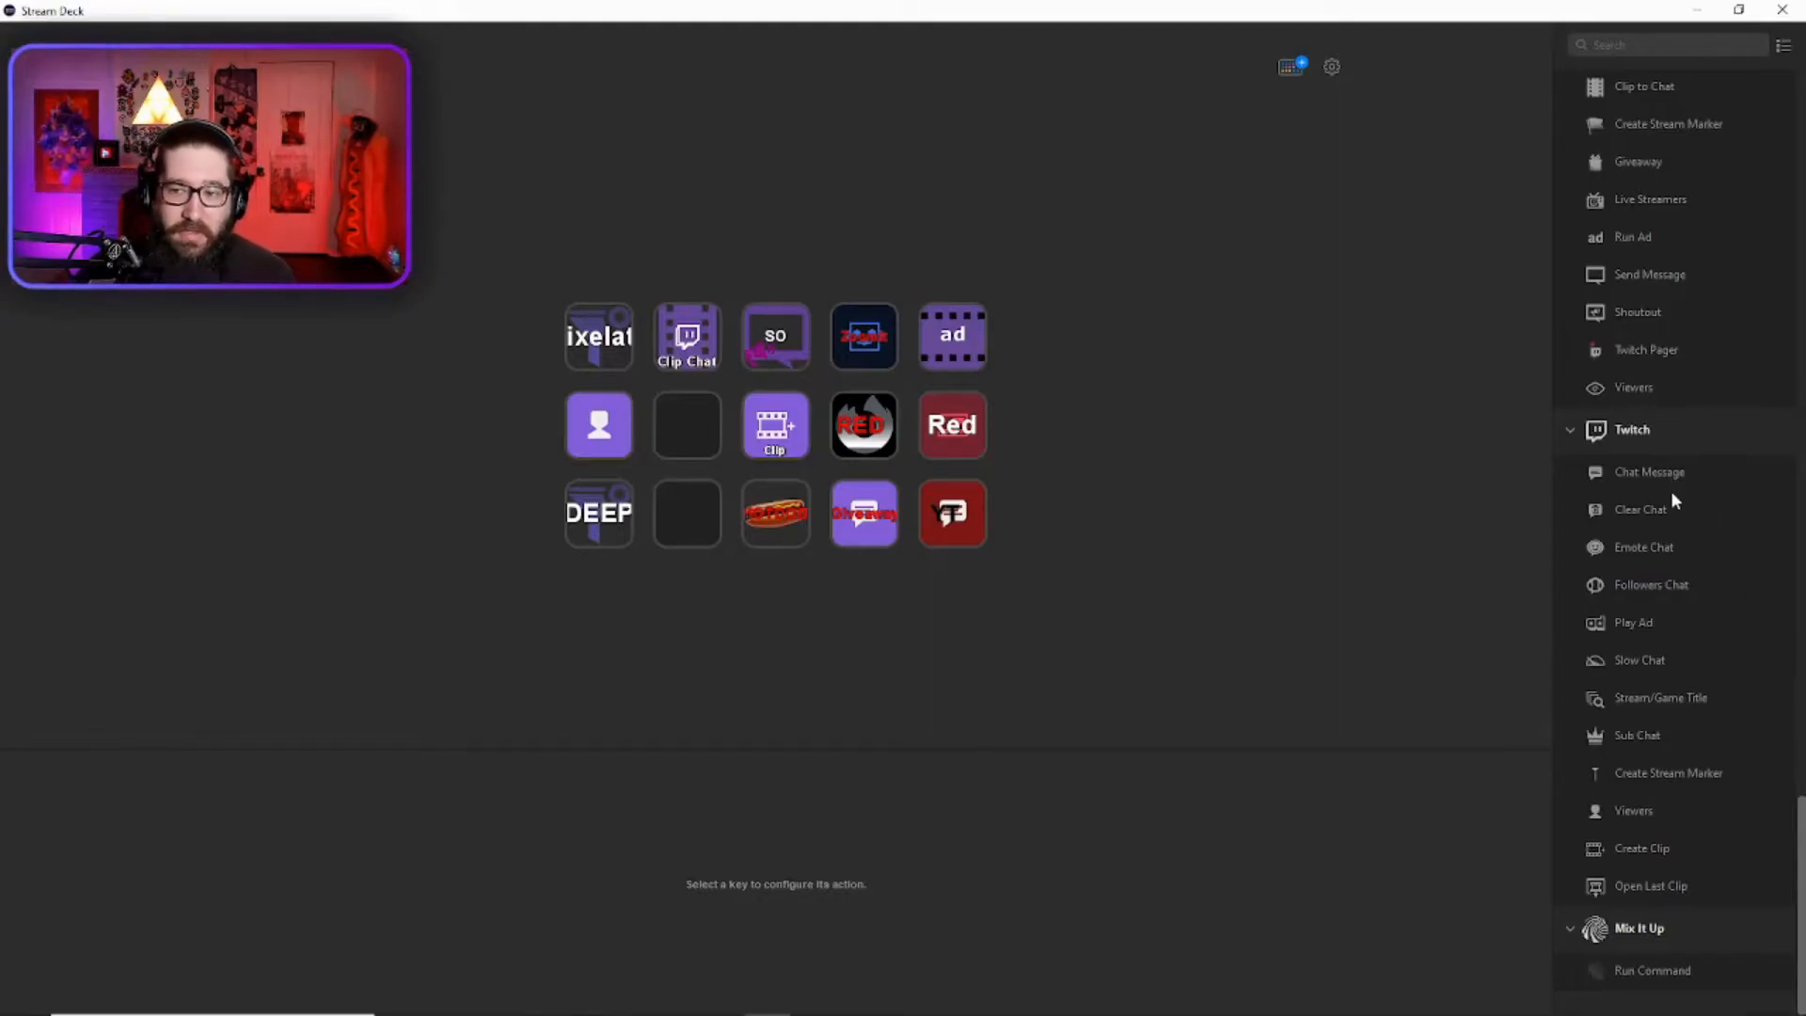
mouse_move(1678, 574)
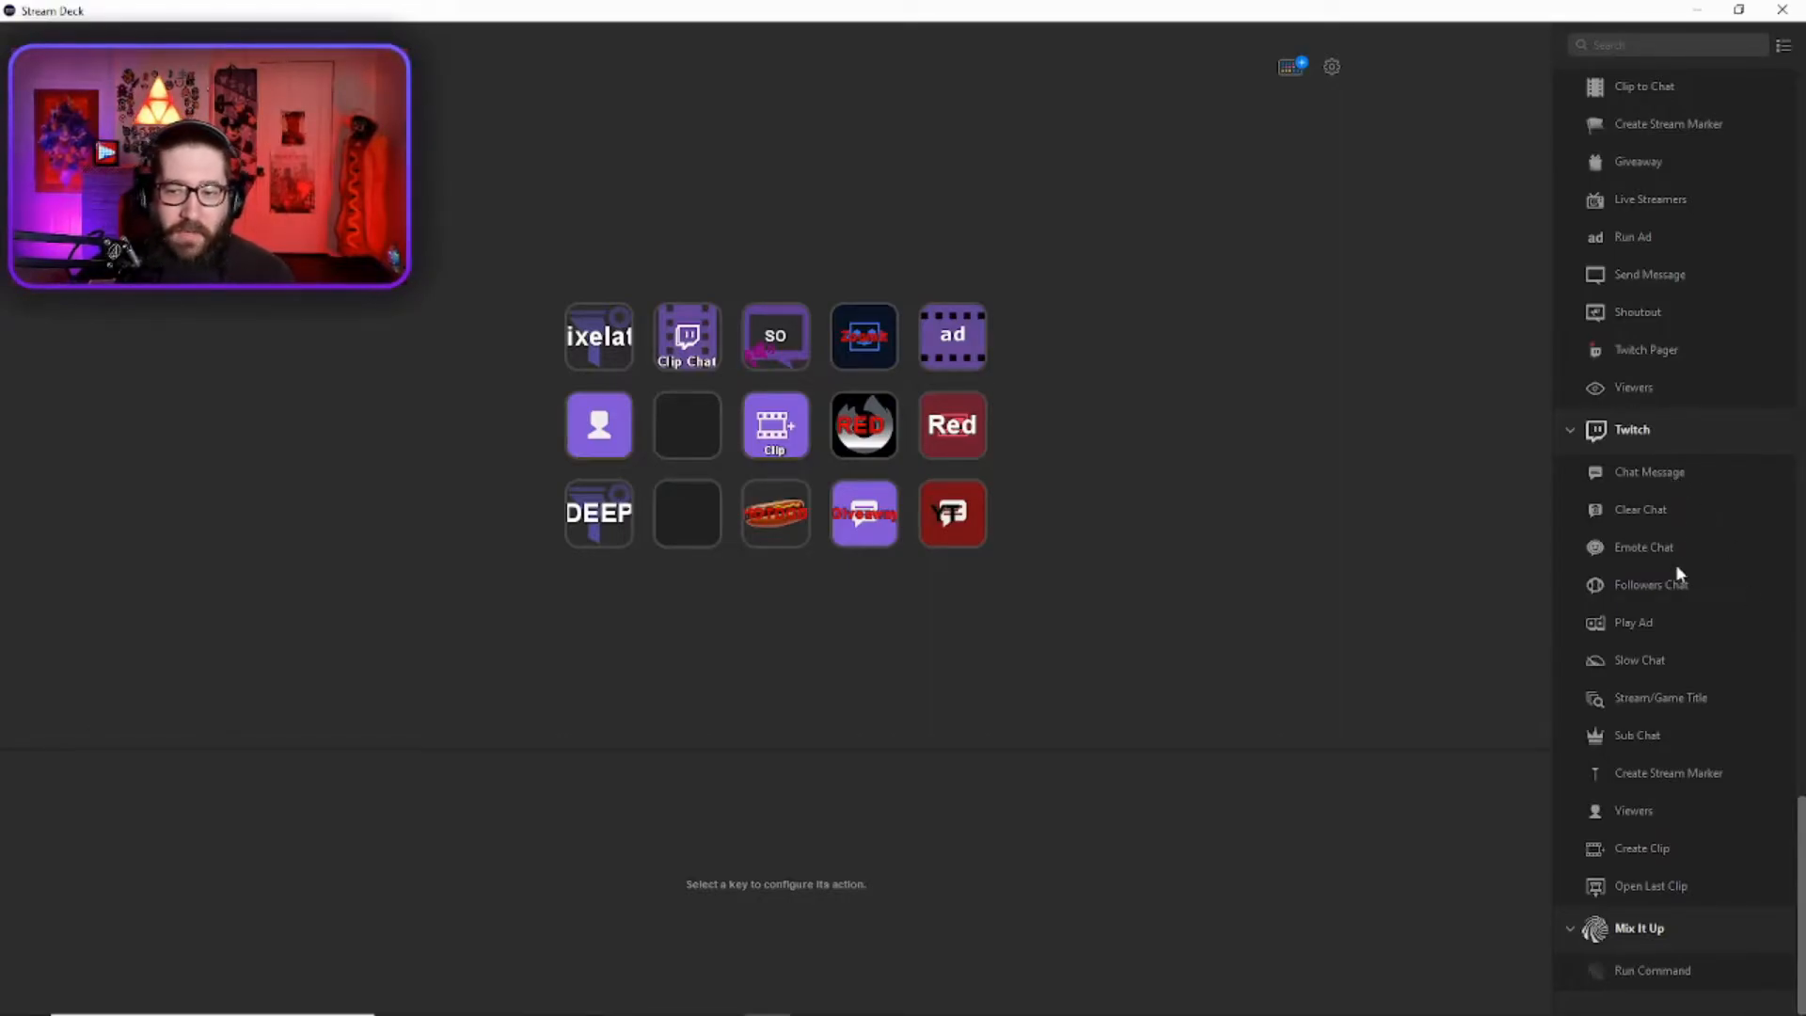
mouse_move(1635, 610)
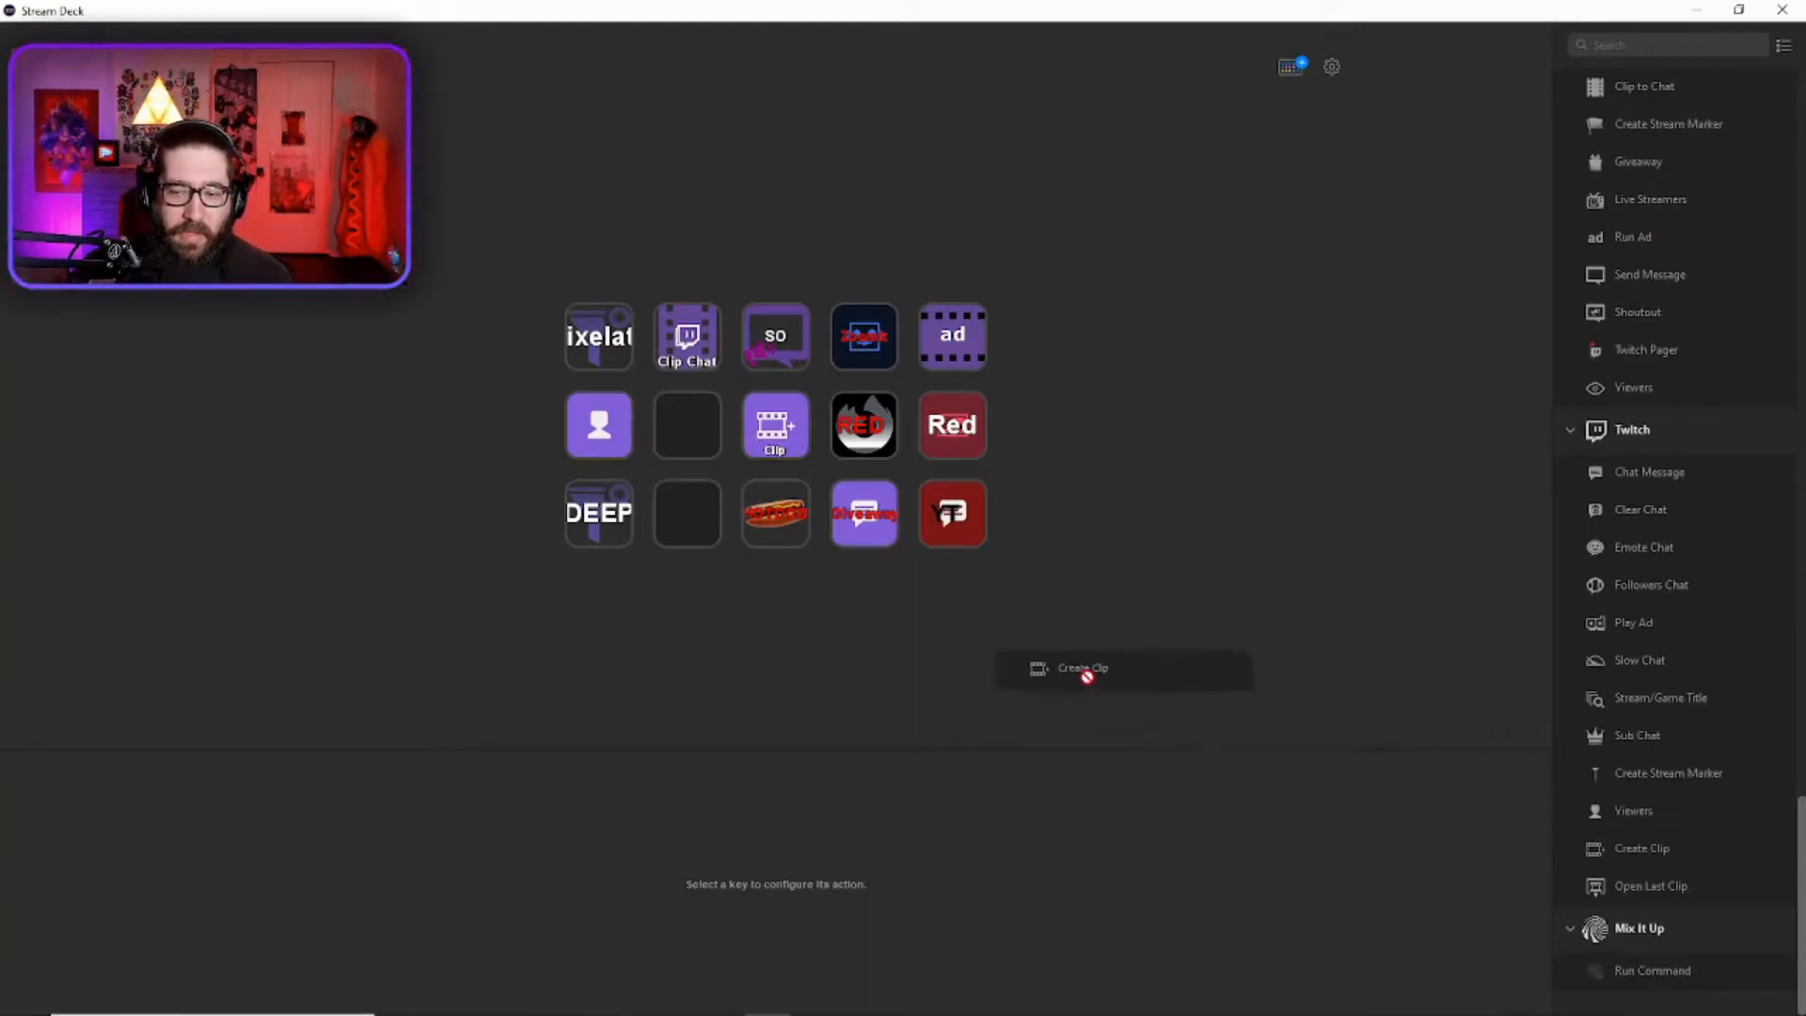
- Place Twitch Create Clip on the empty bottom-row key and title it 'Clip2'
drag(1084, 668, 687, 512)
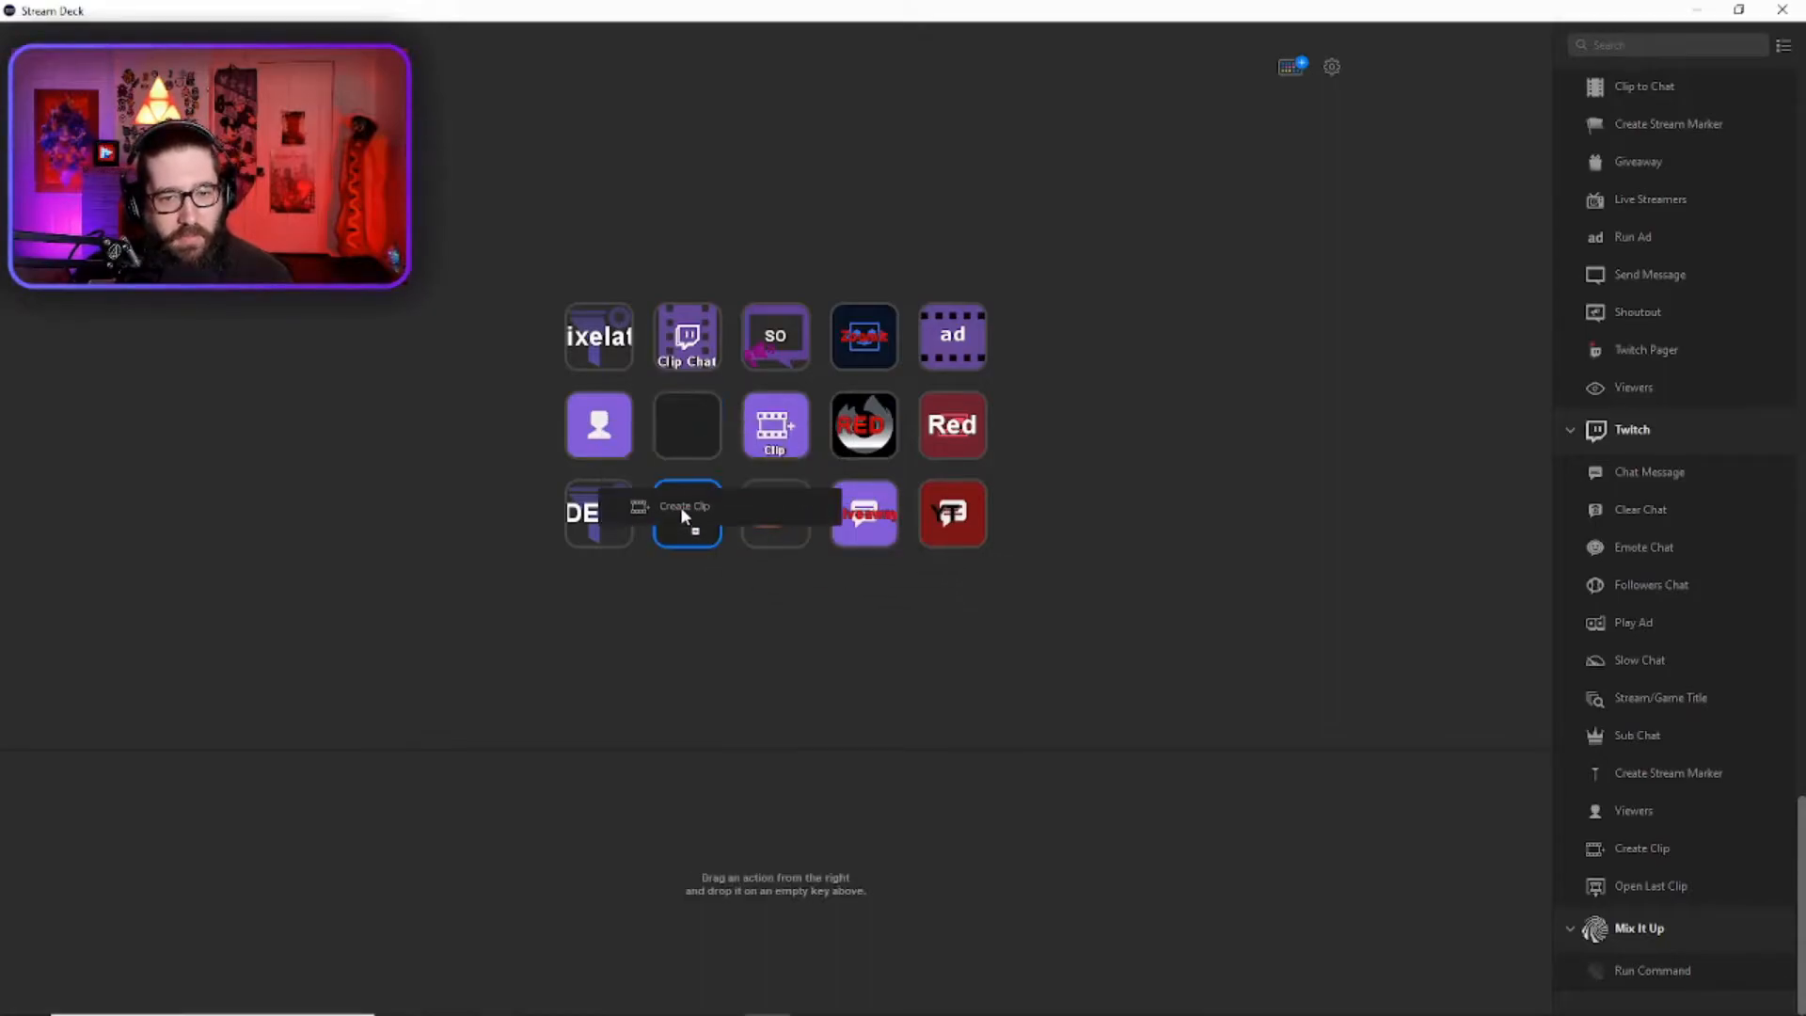
click(686, 511)
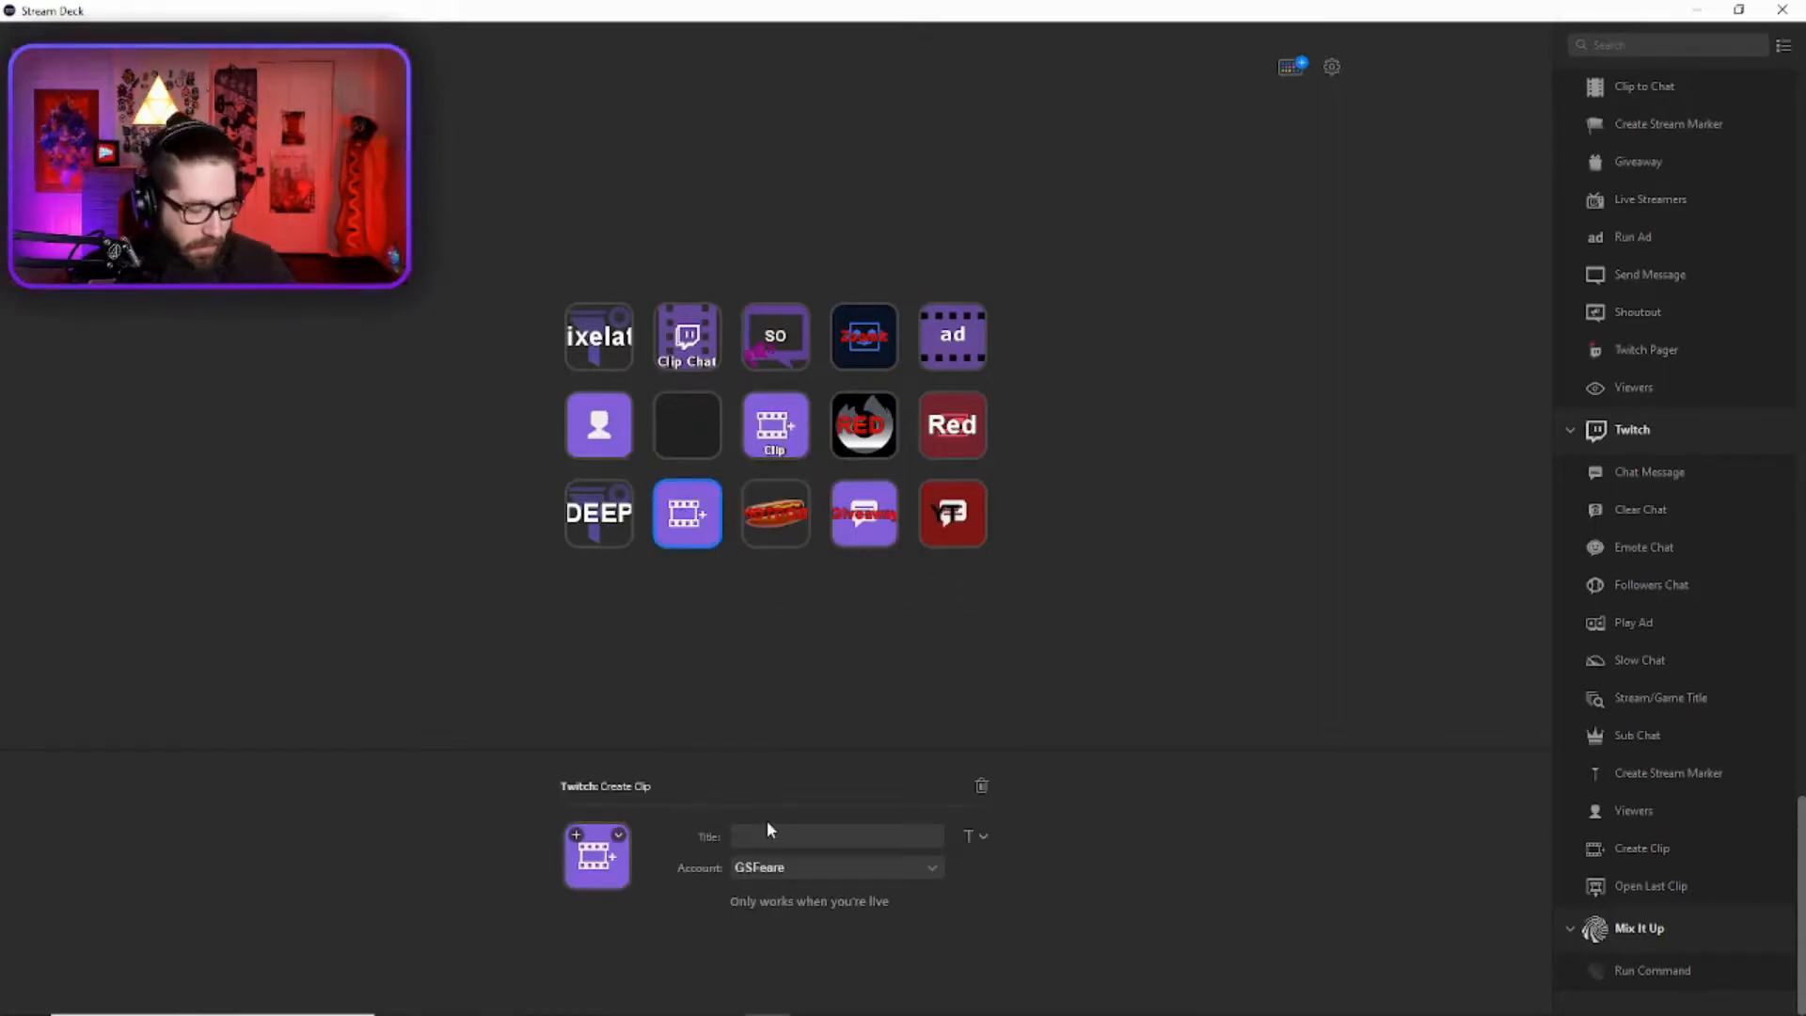
text(Clip2)
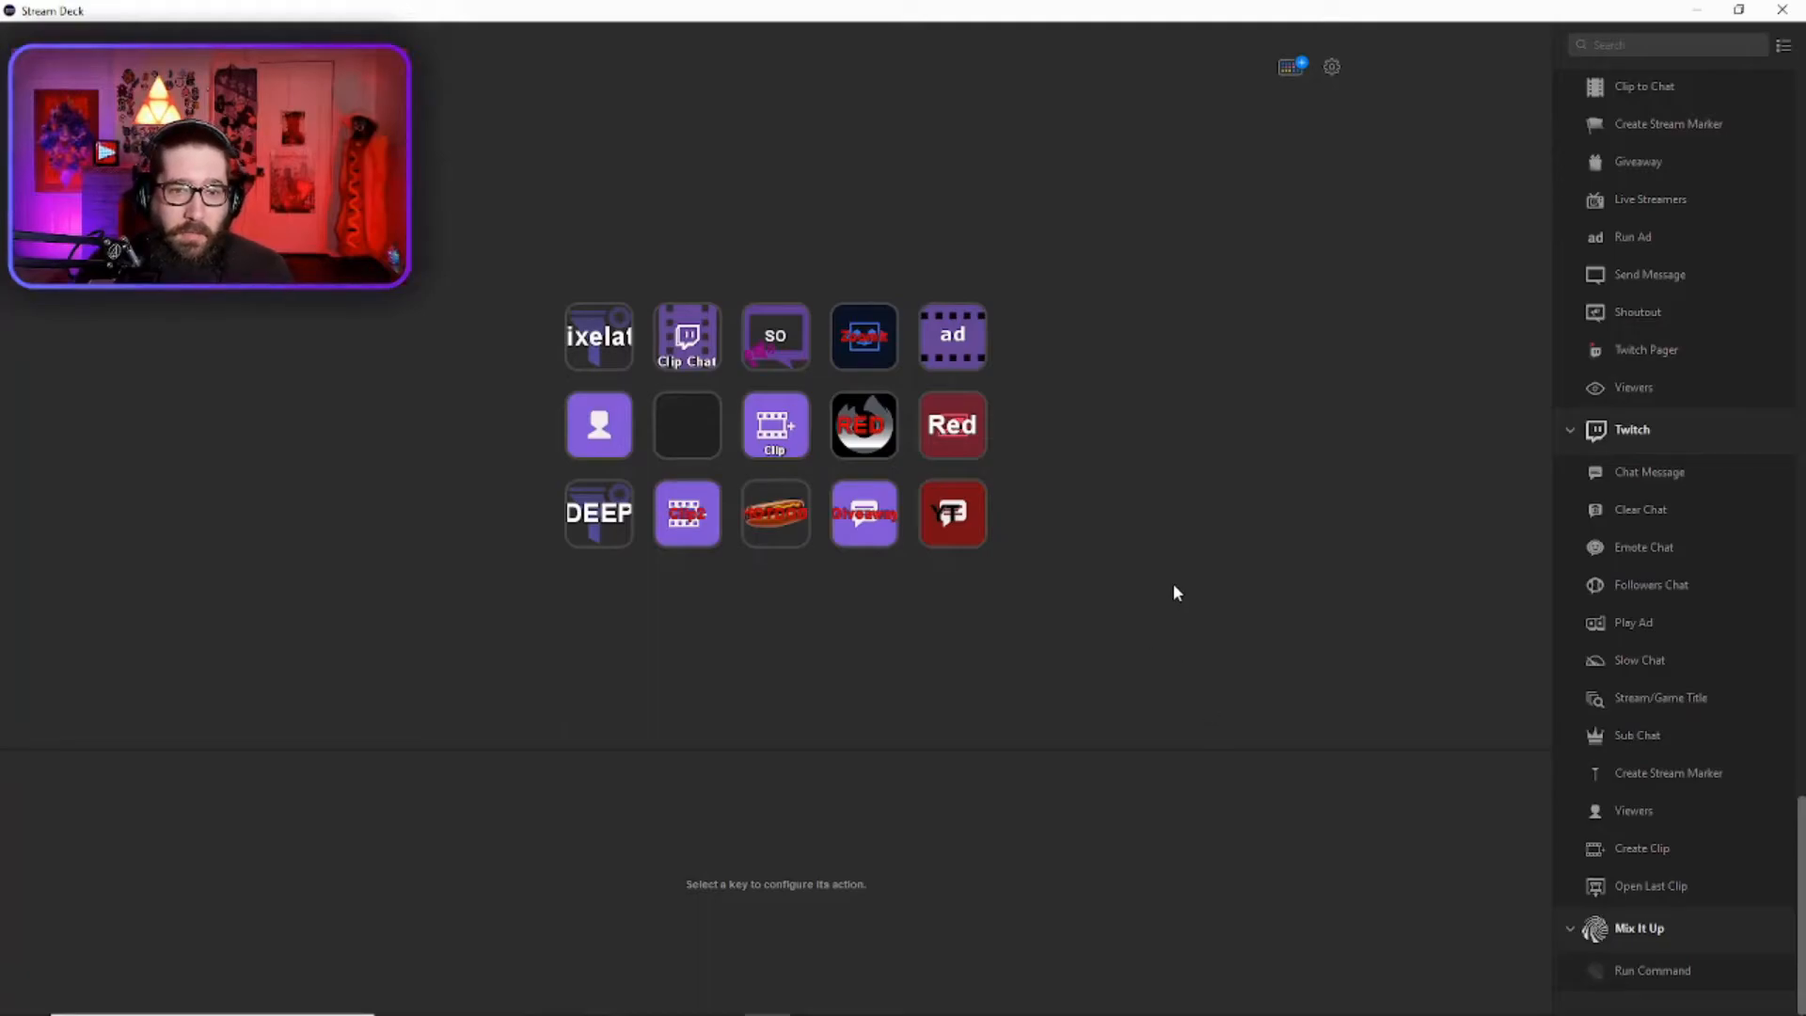
mouse_move(1751, 388)
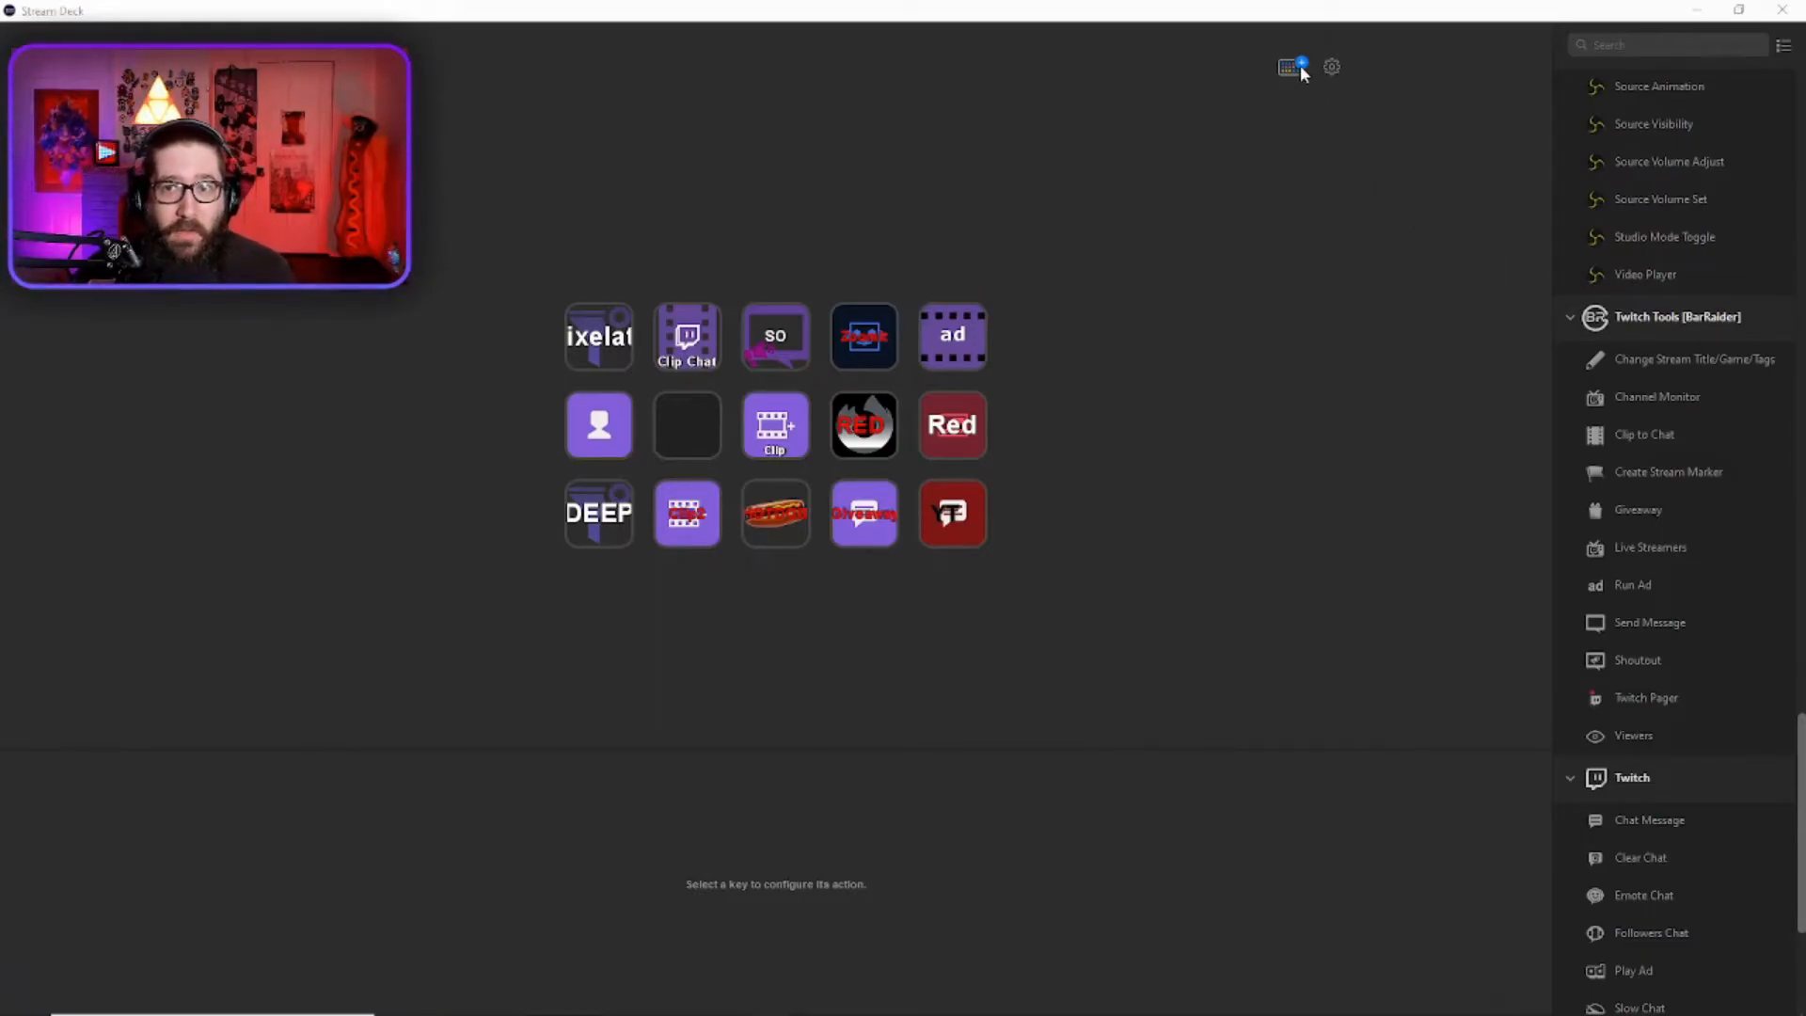
click(1289, 68)
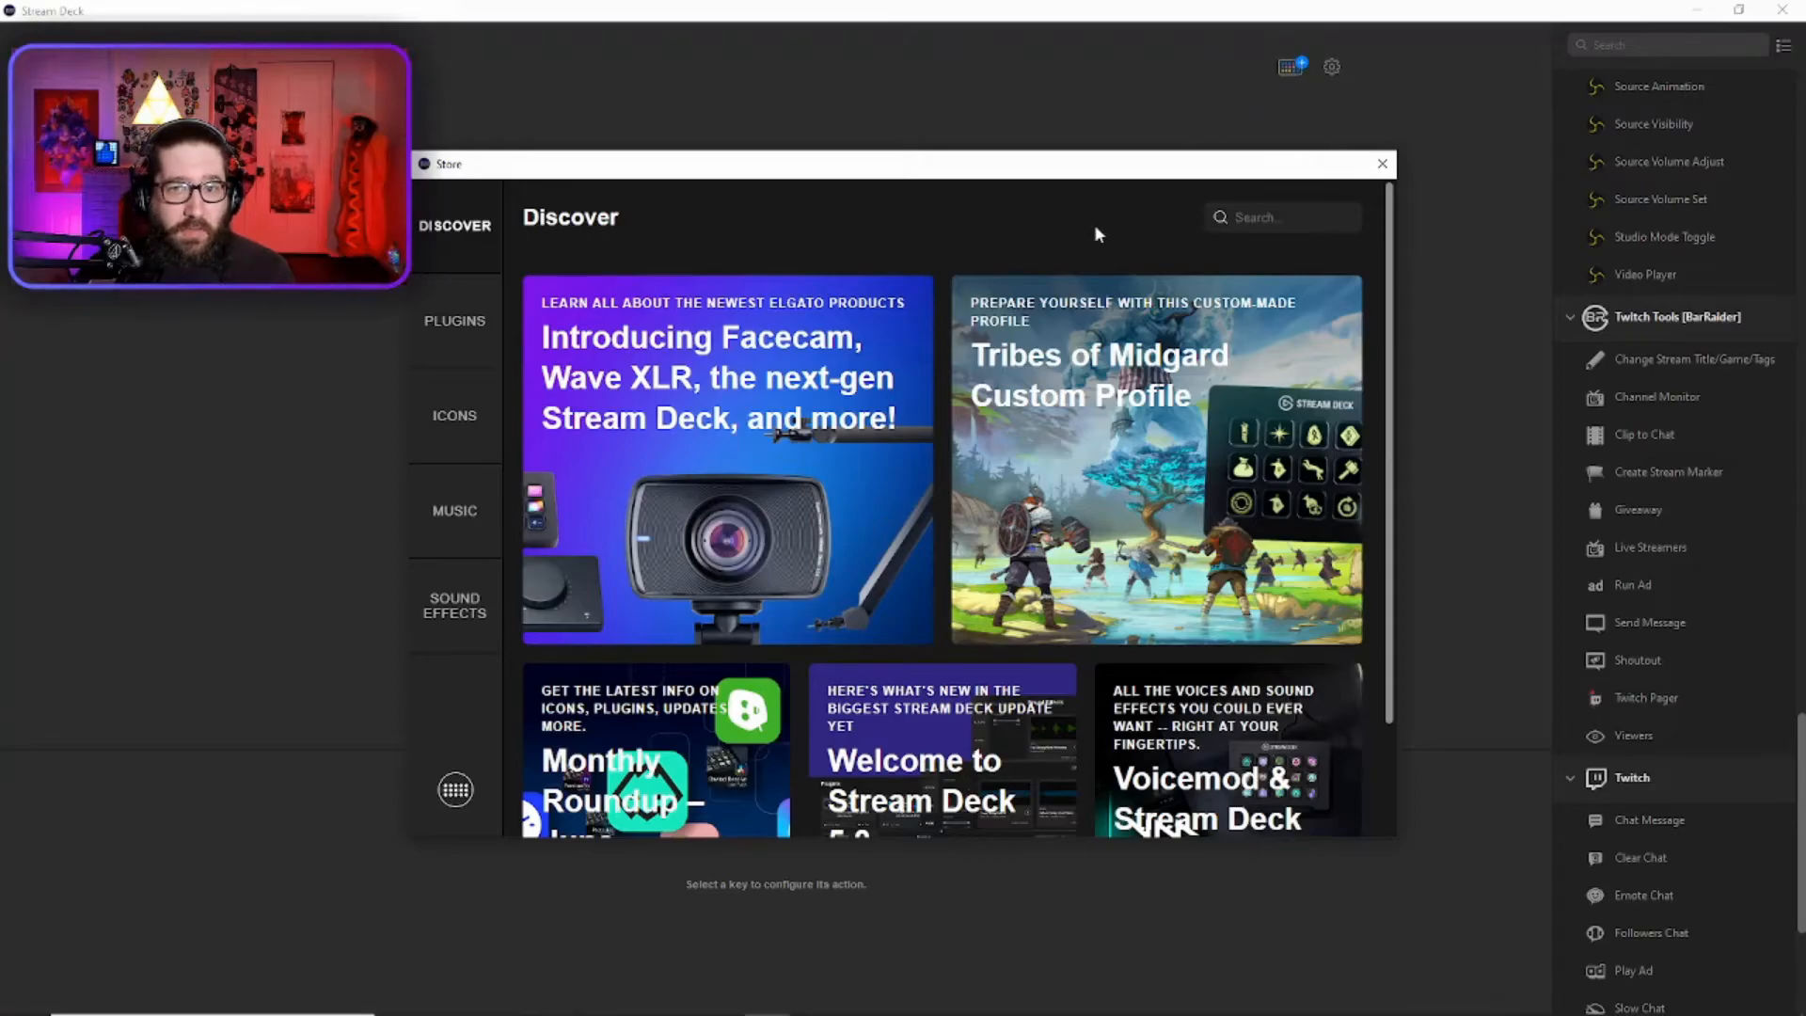
text(twitch tools)
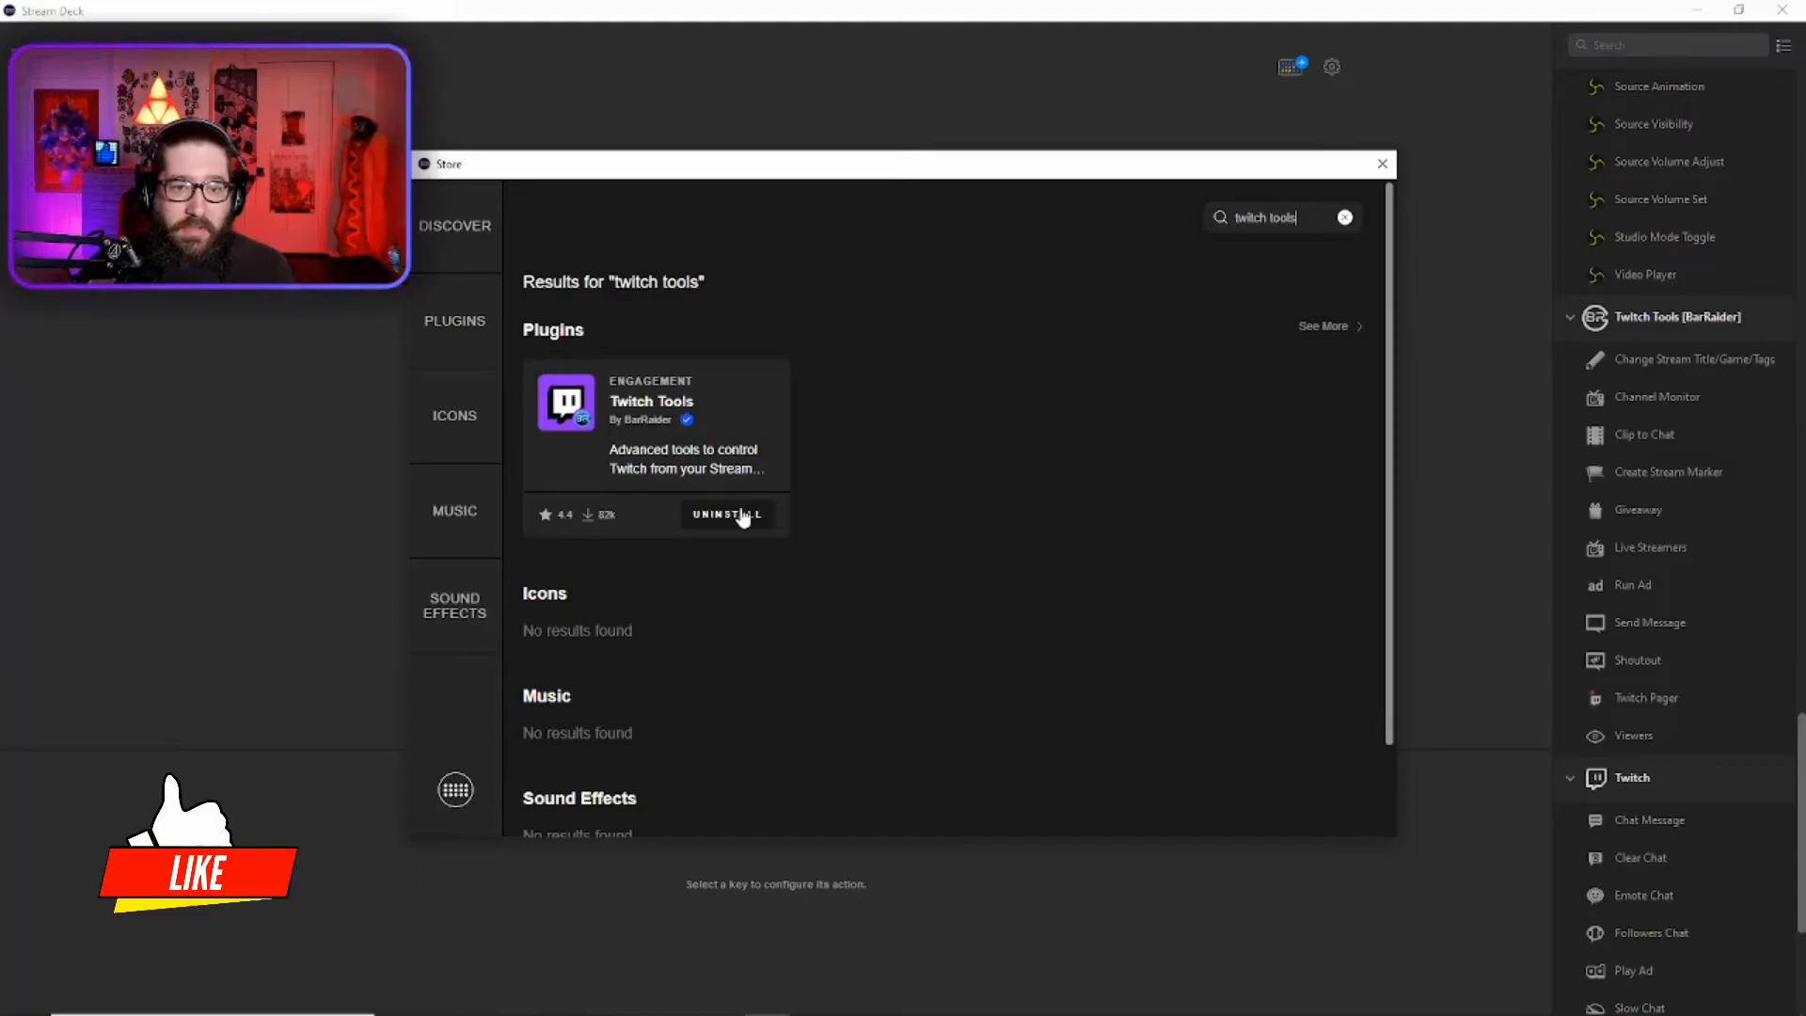
click(1379, 163)
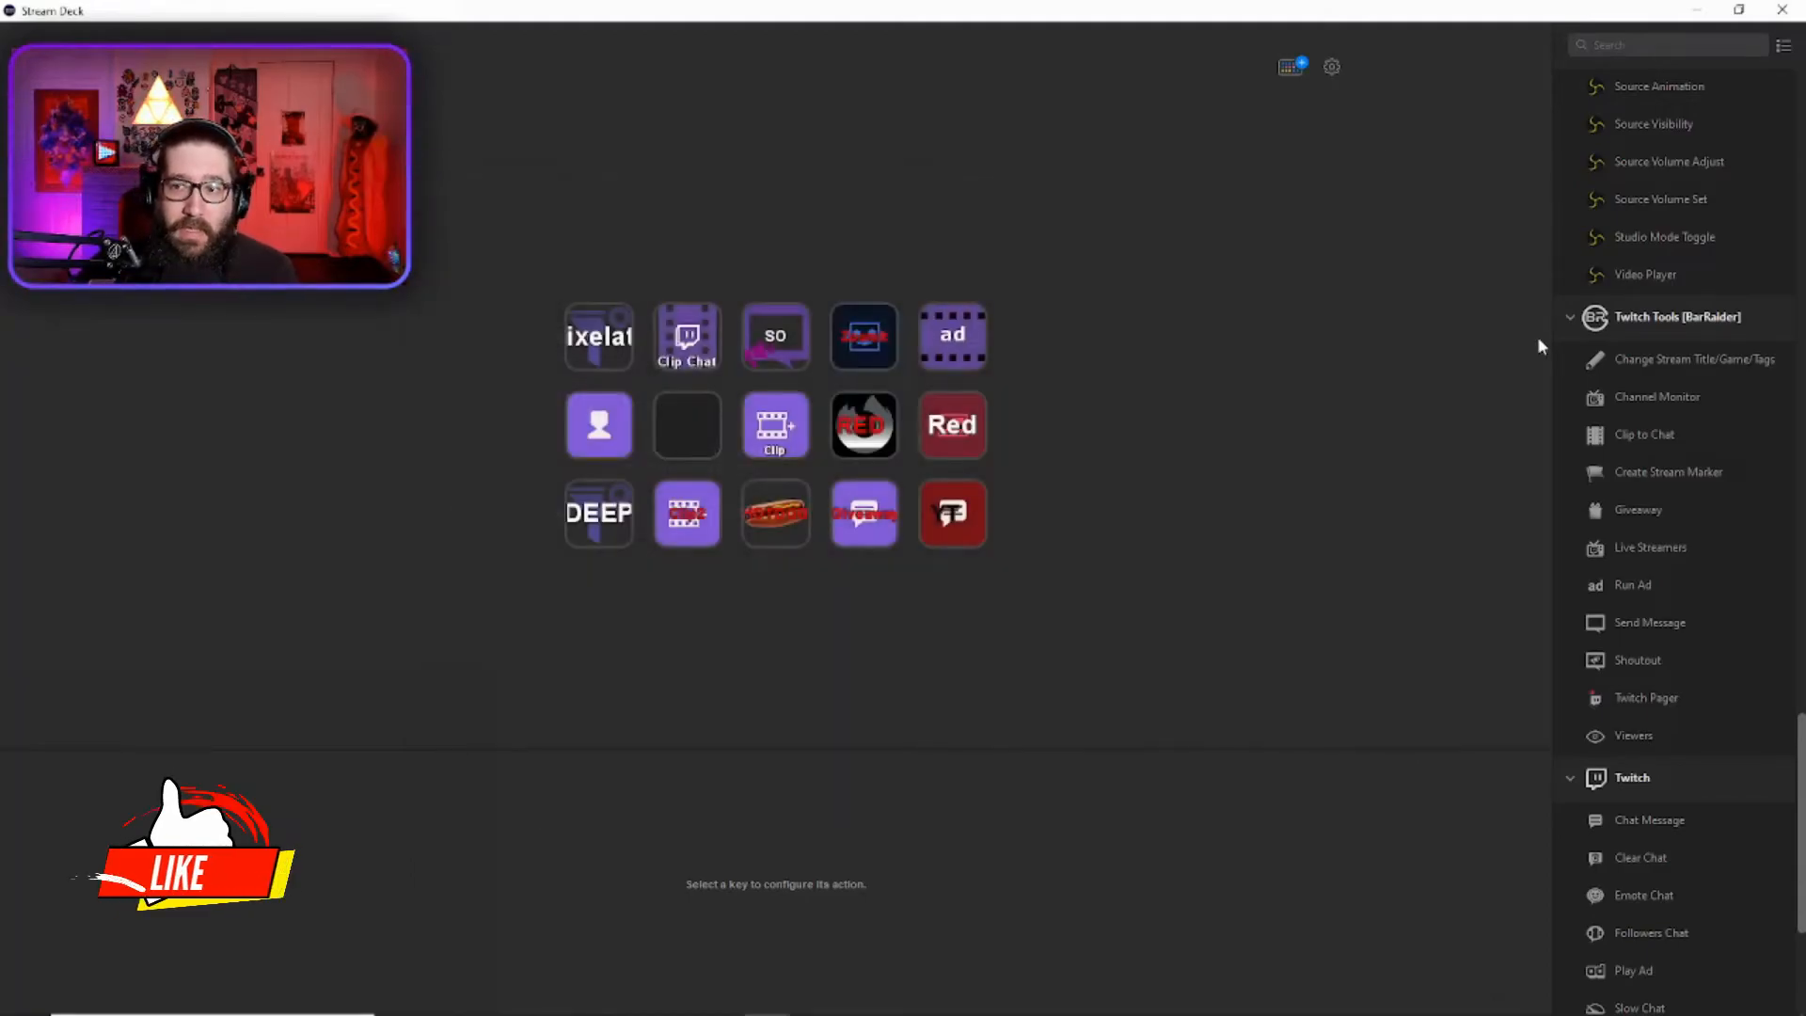
click(1569, 316)
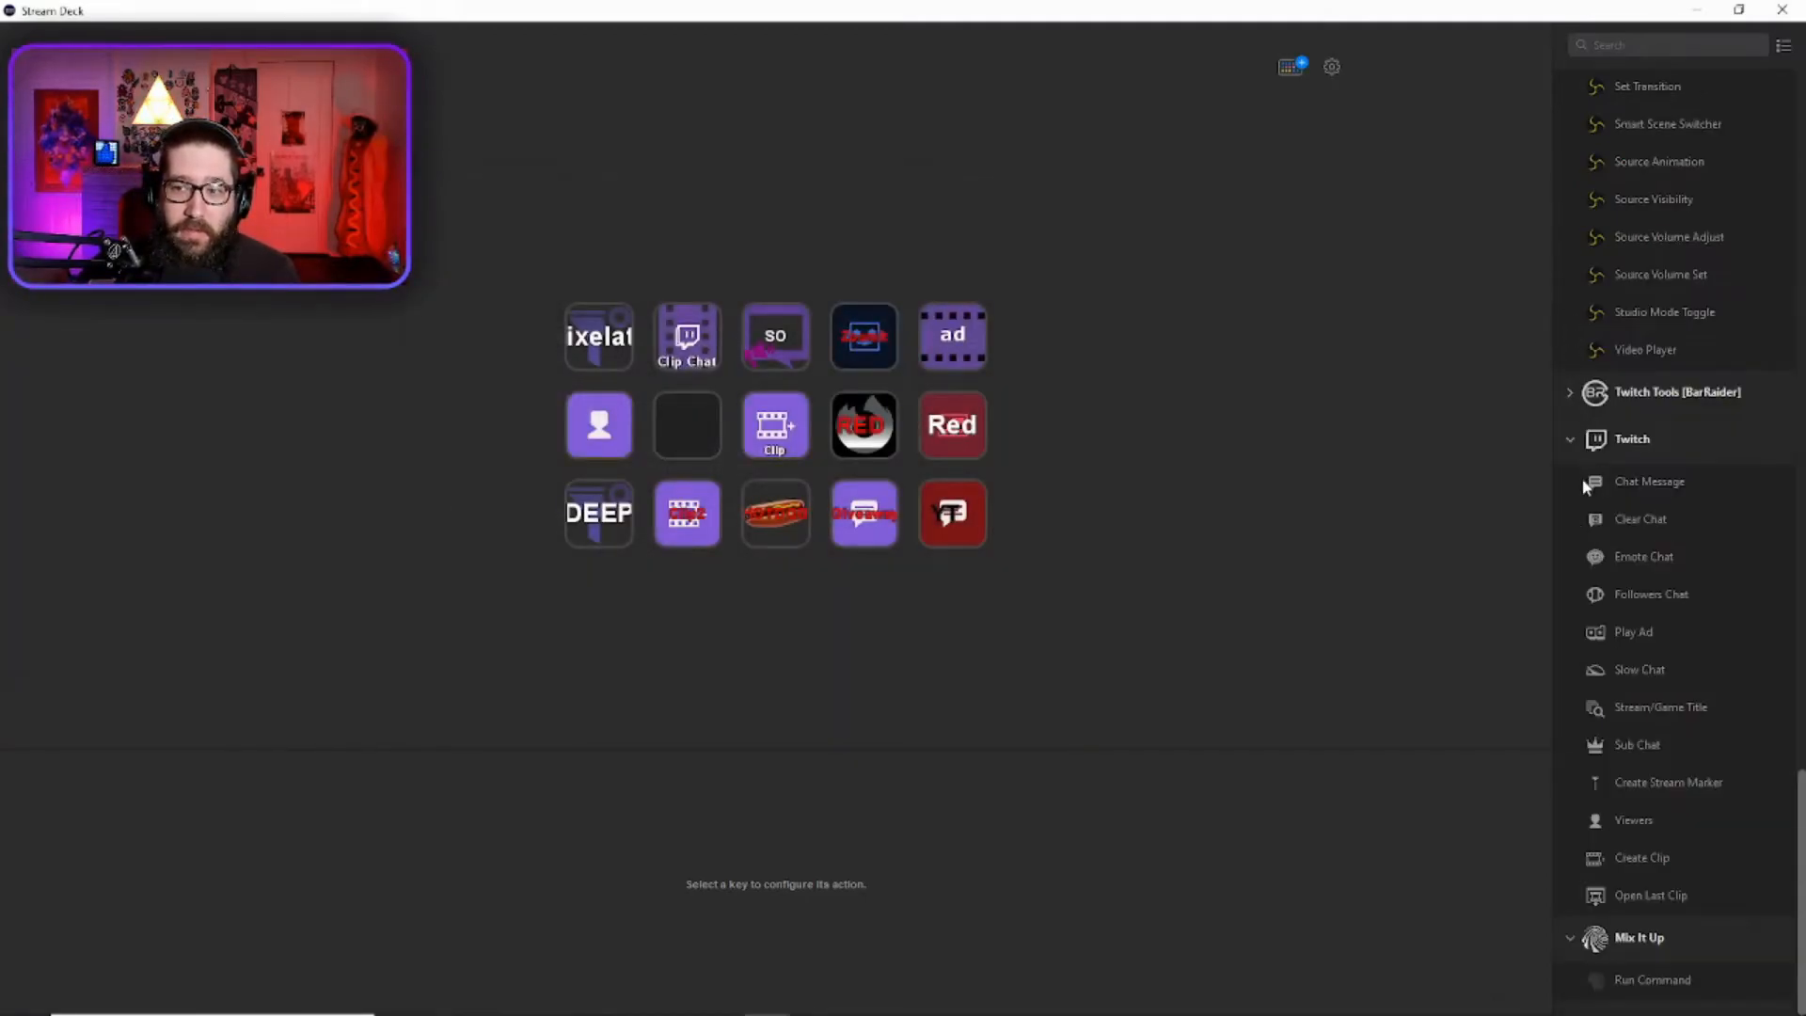
click(1677, 391)
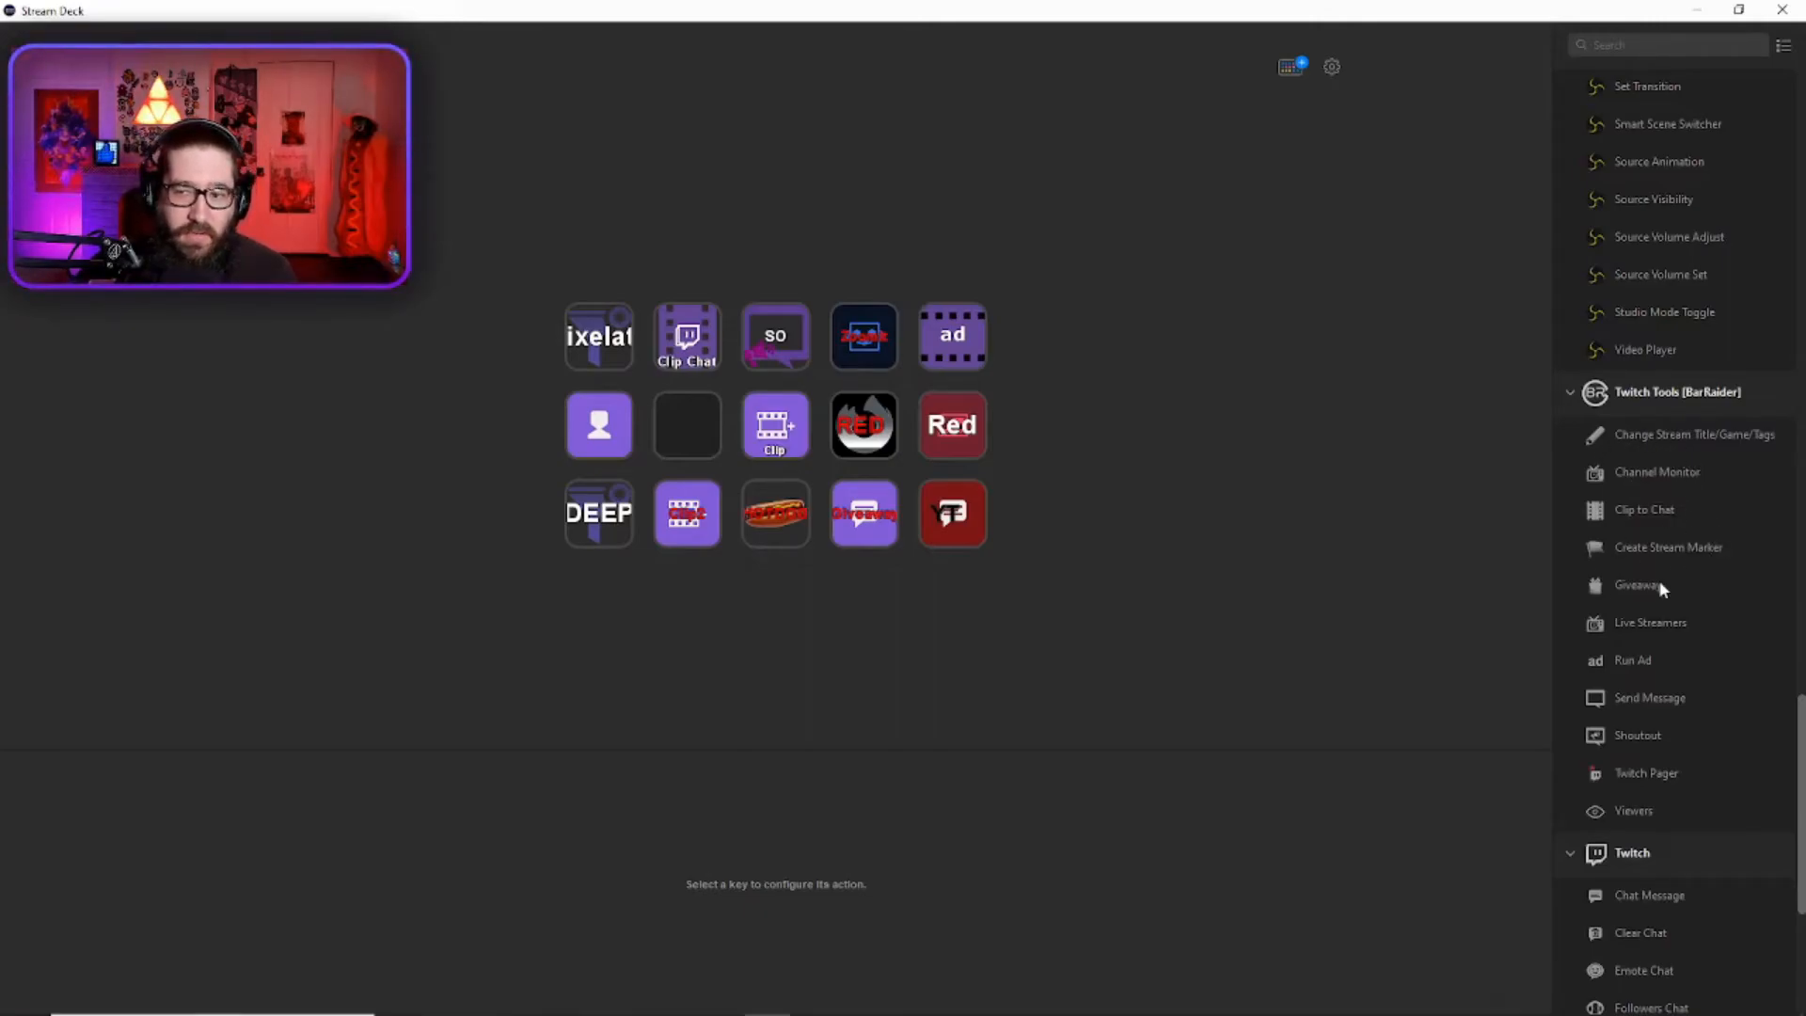
mouse_move(1639, 586)
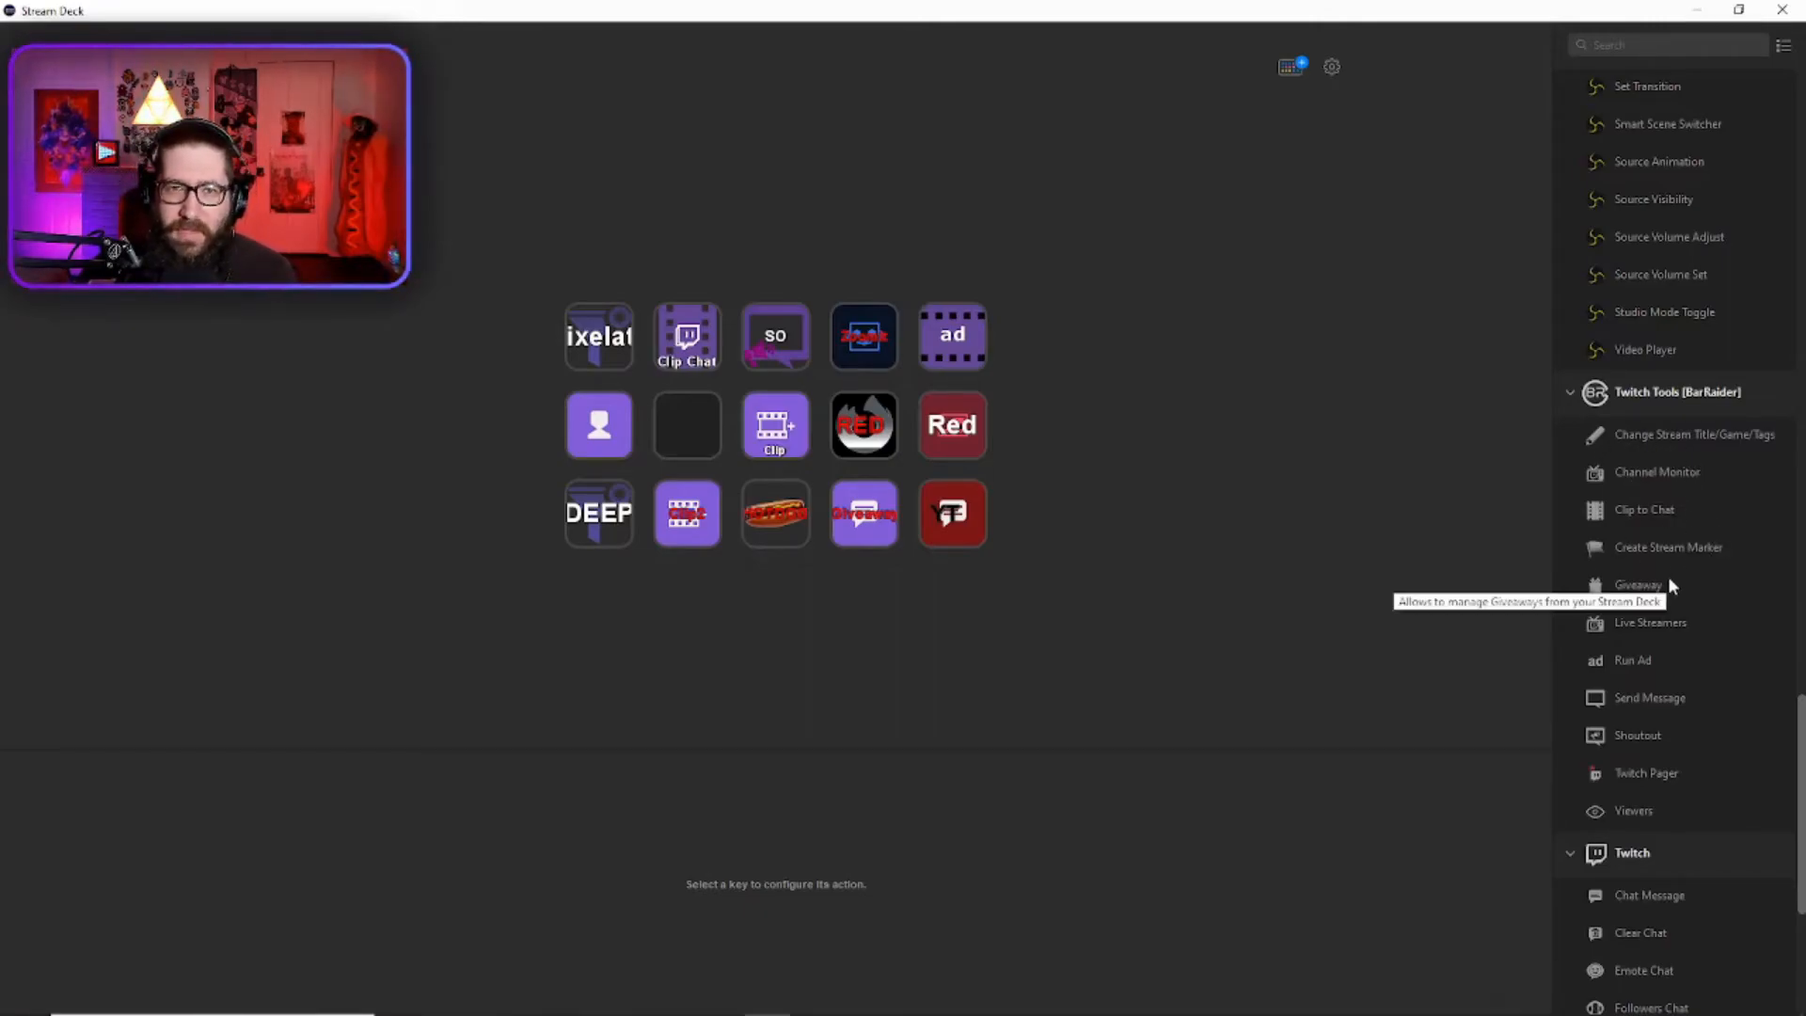
mouse_move(1659, 683)
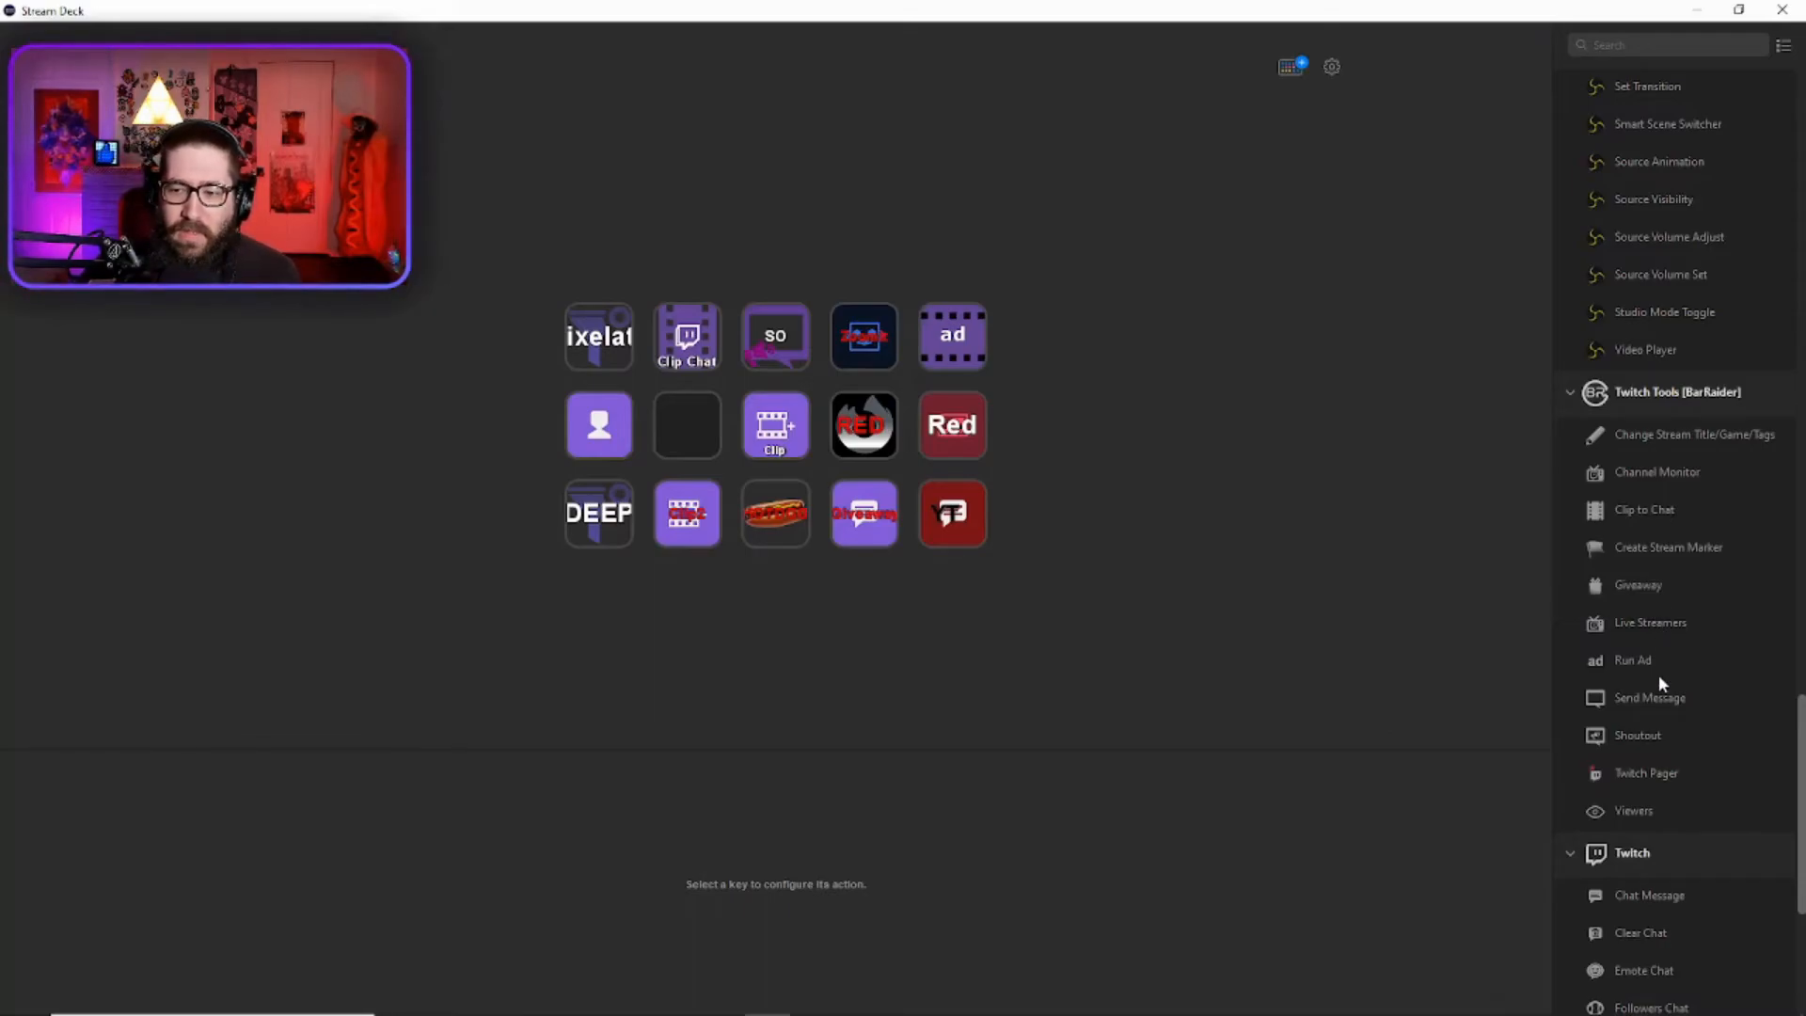
mouse_move(1682, 417)
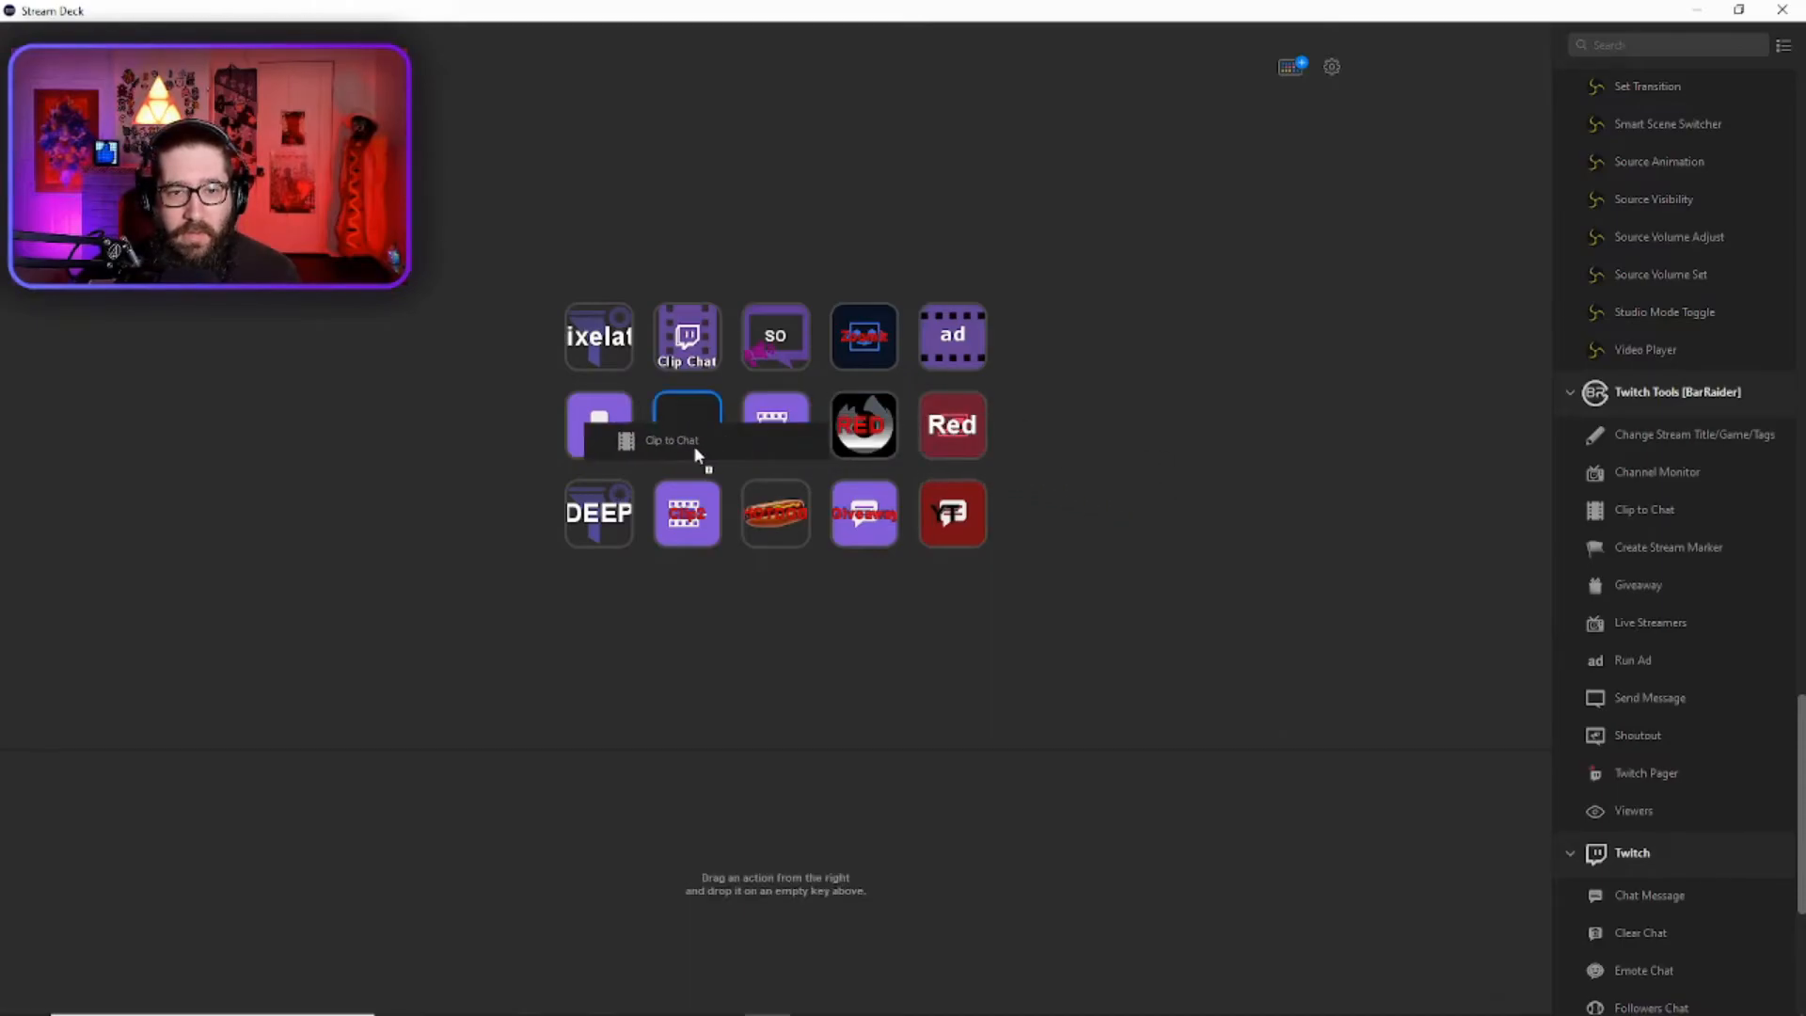
- Place Twitch Tools Clip to Chat on the empty middle-row key, titled 'Clip'
click(688, 423)
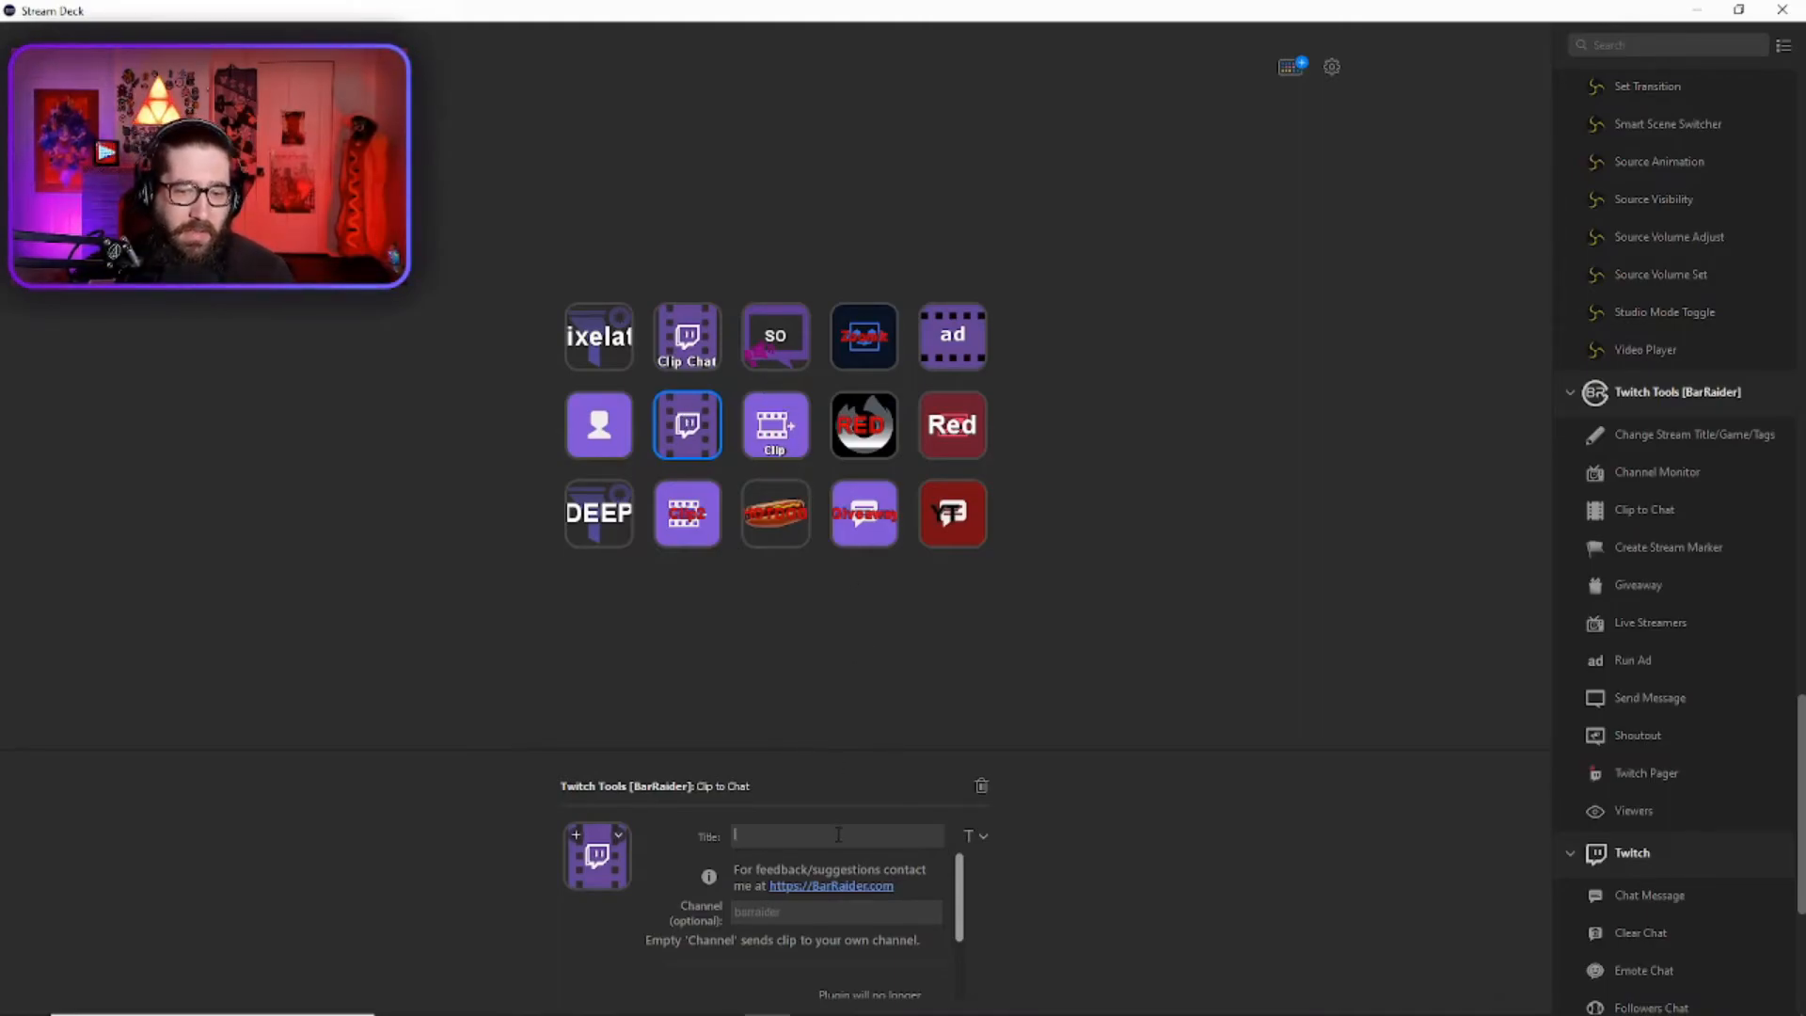
text(Clip)
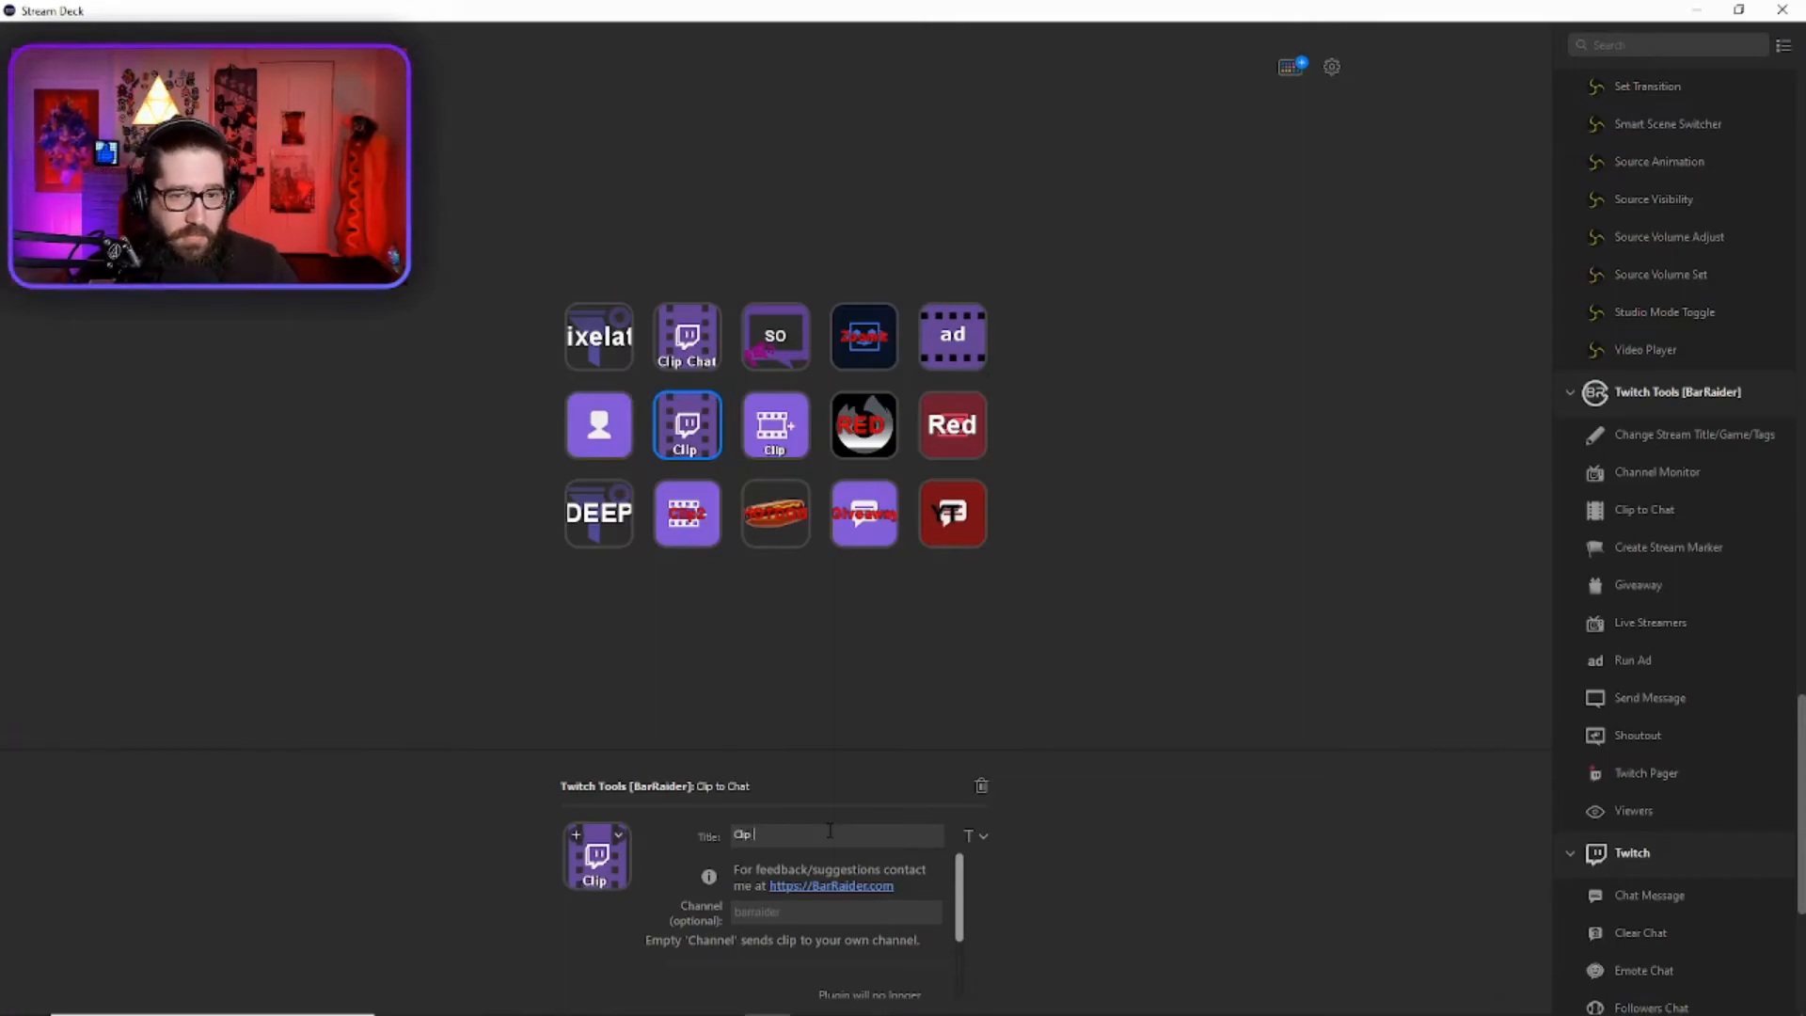